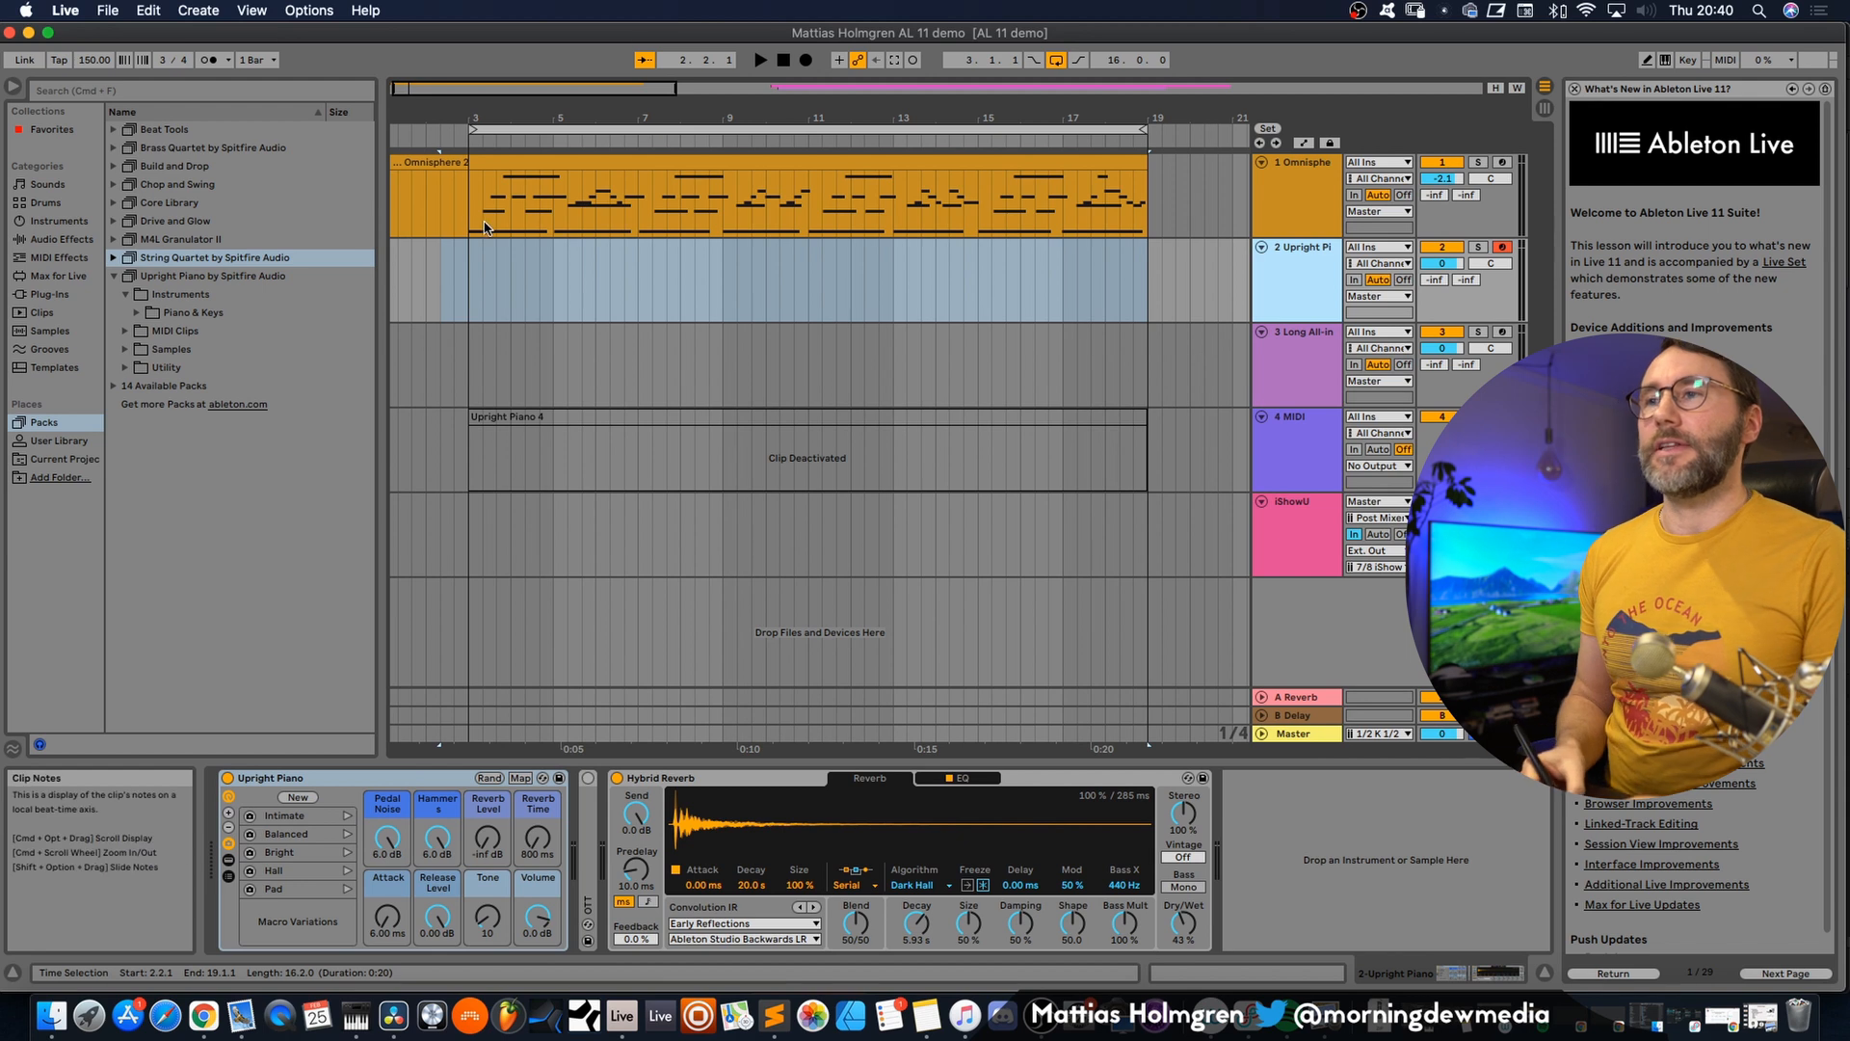
{"action": "mouse_move", "coordinate": [624, 189]}
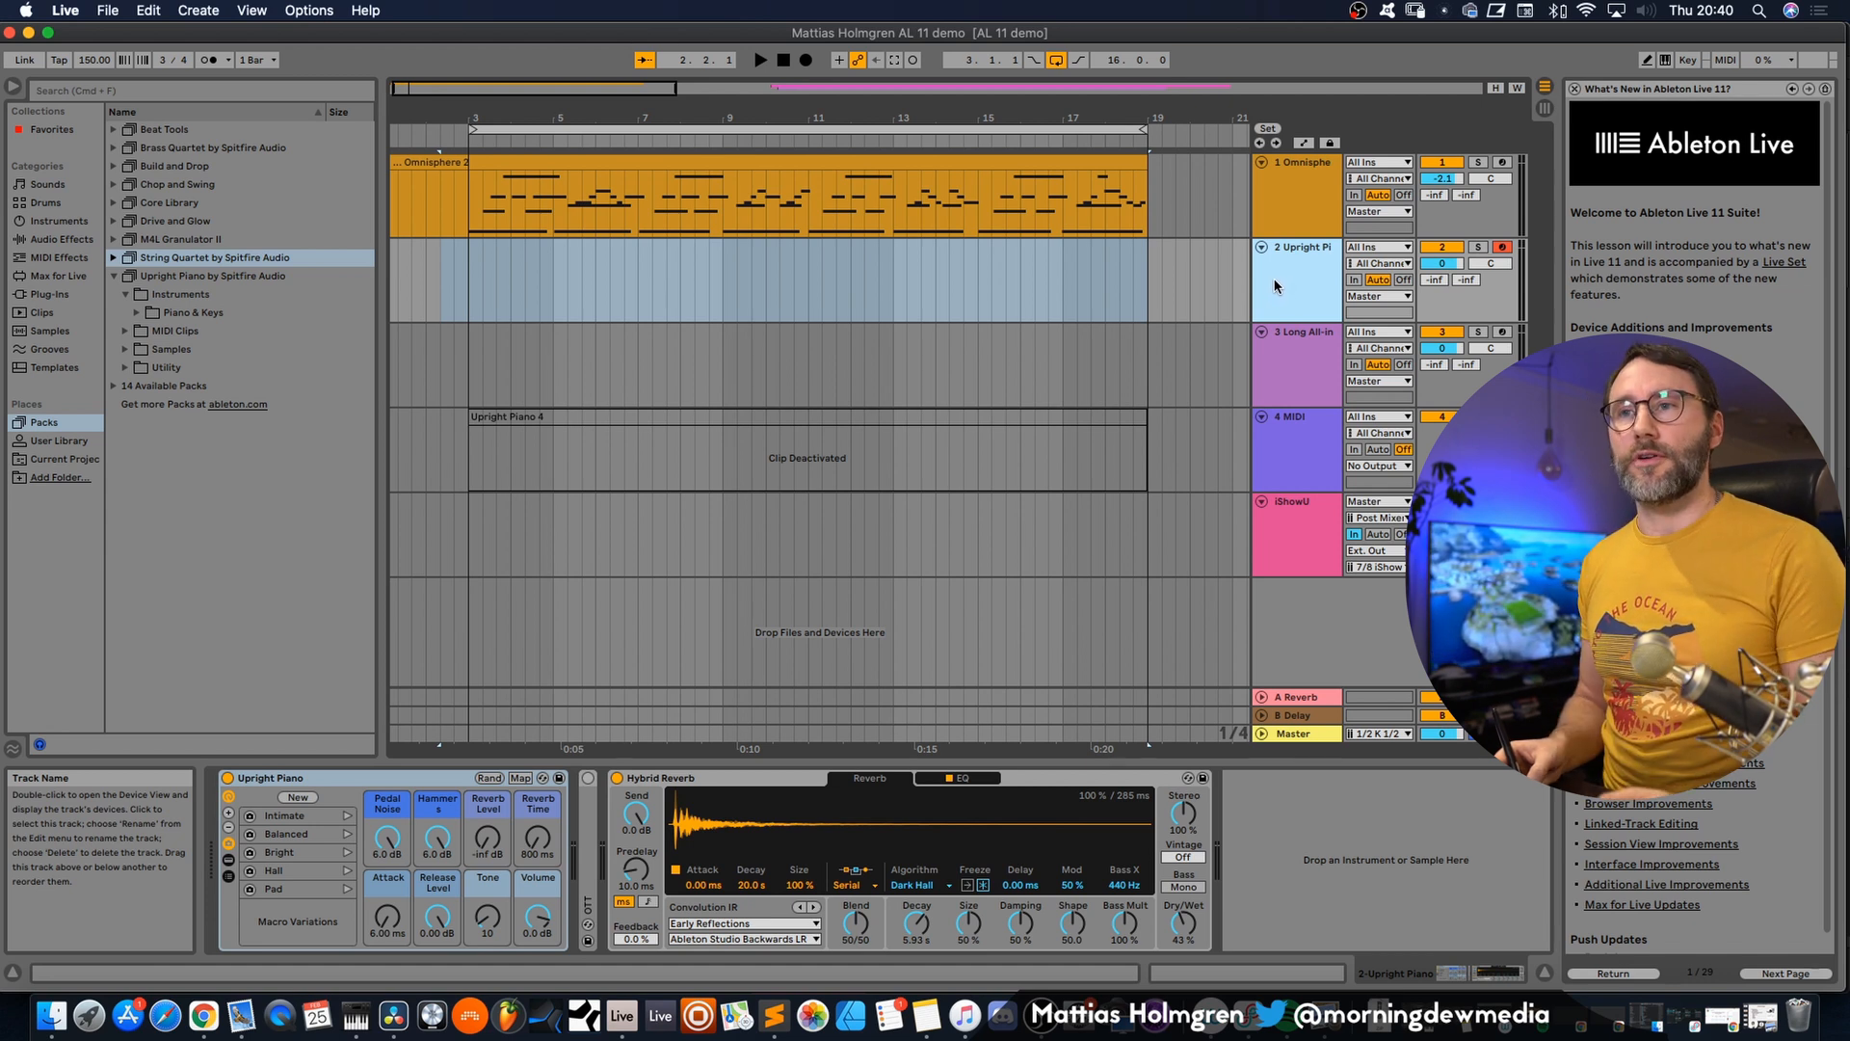
{"action": "mouse_move", "coordinate": [1264, 283]}
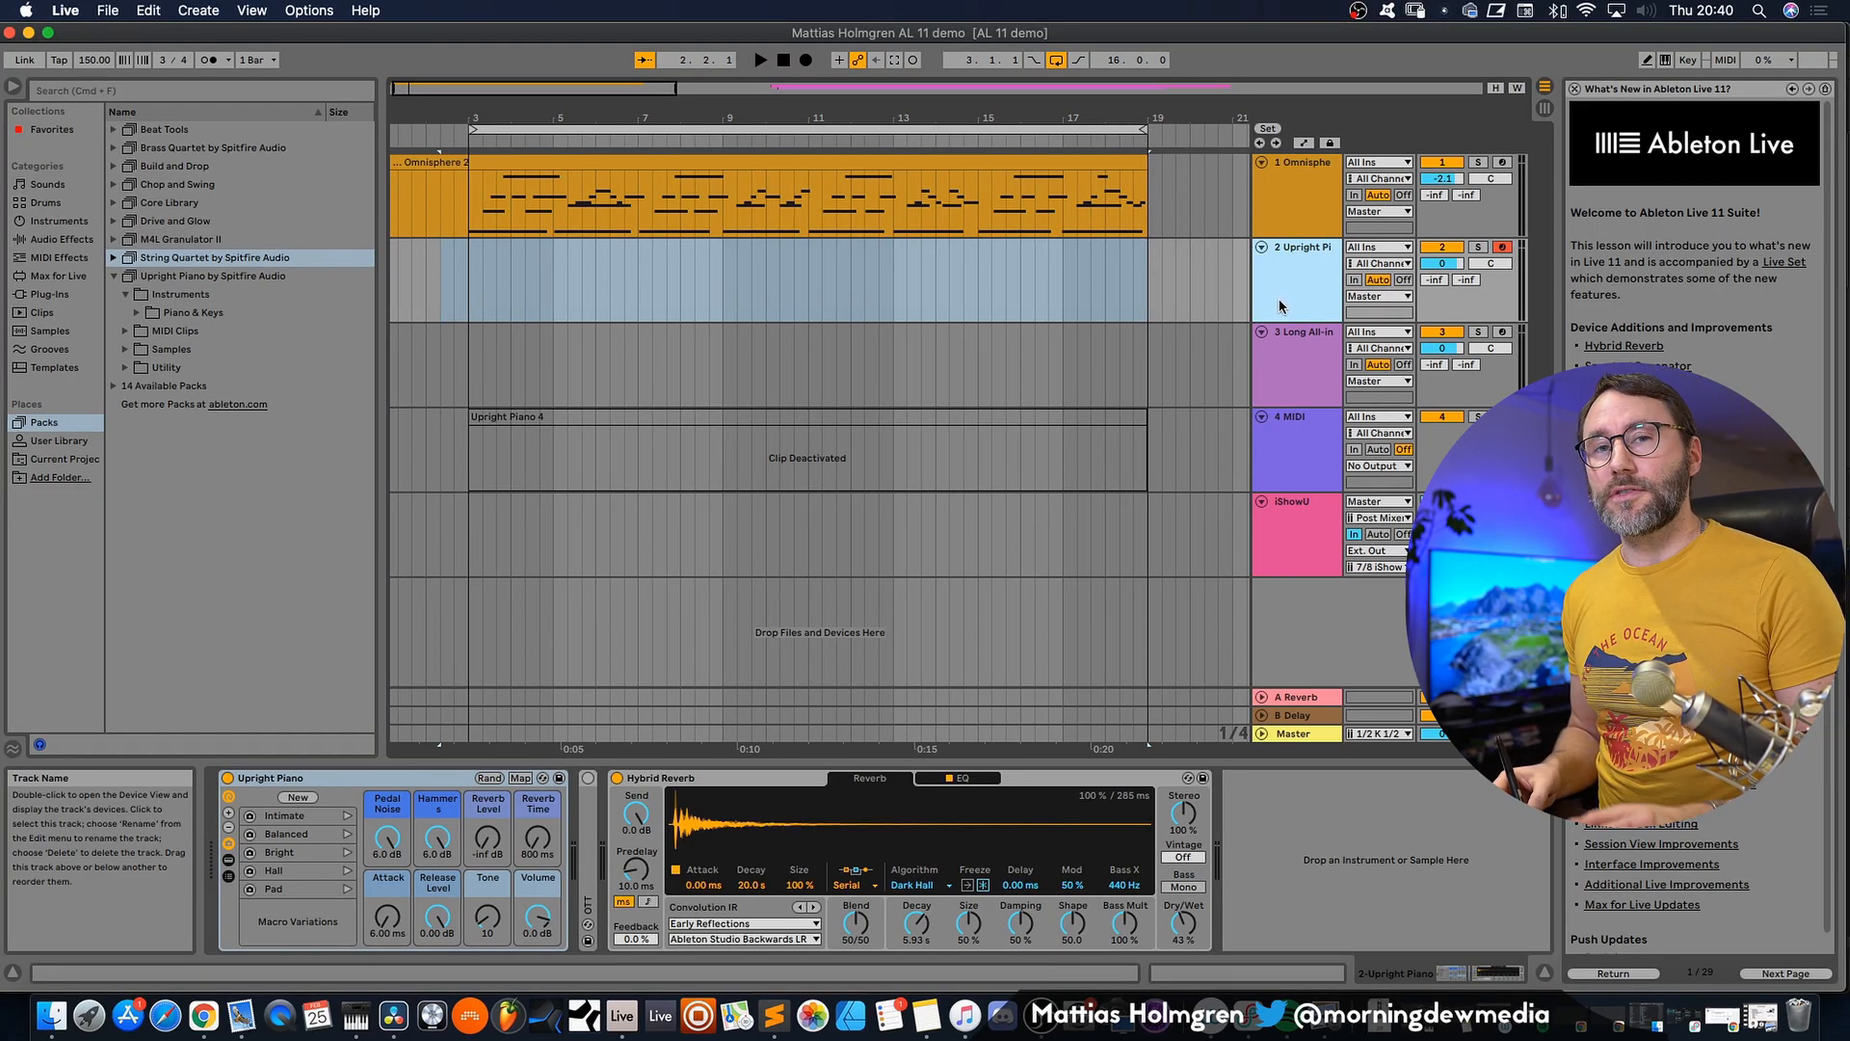
{"action": "mouse_move", "coordinate": [1280, 351]}
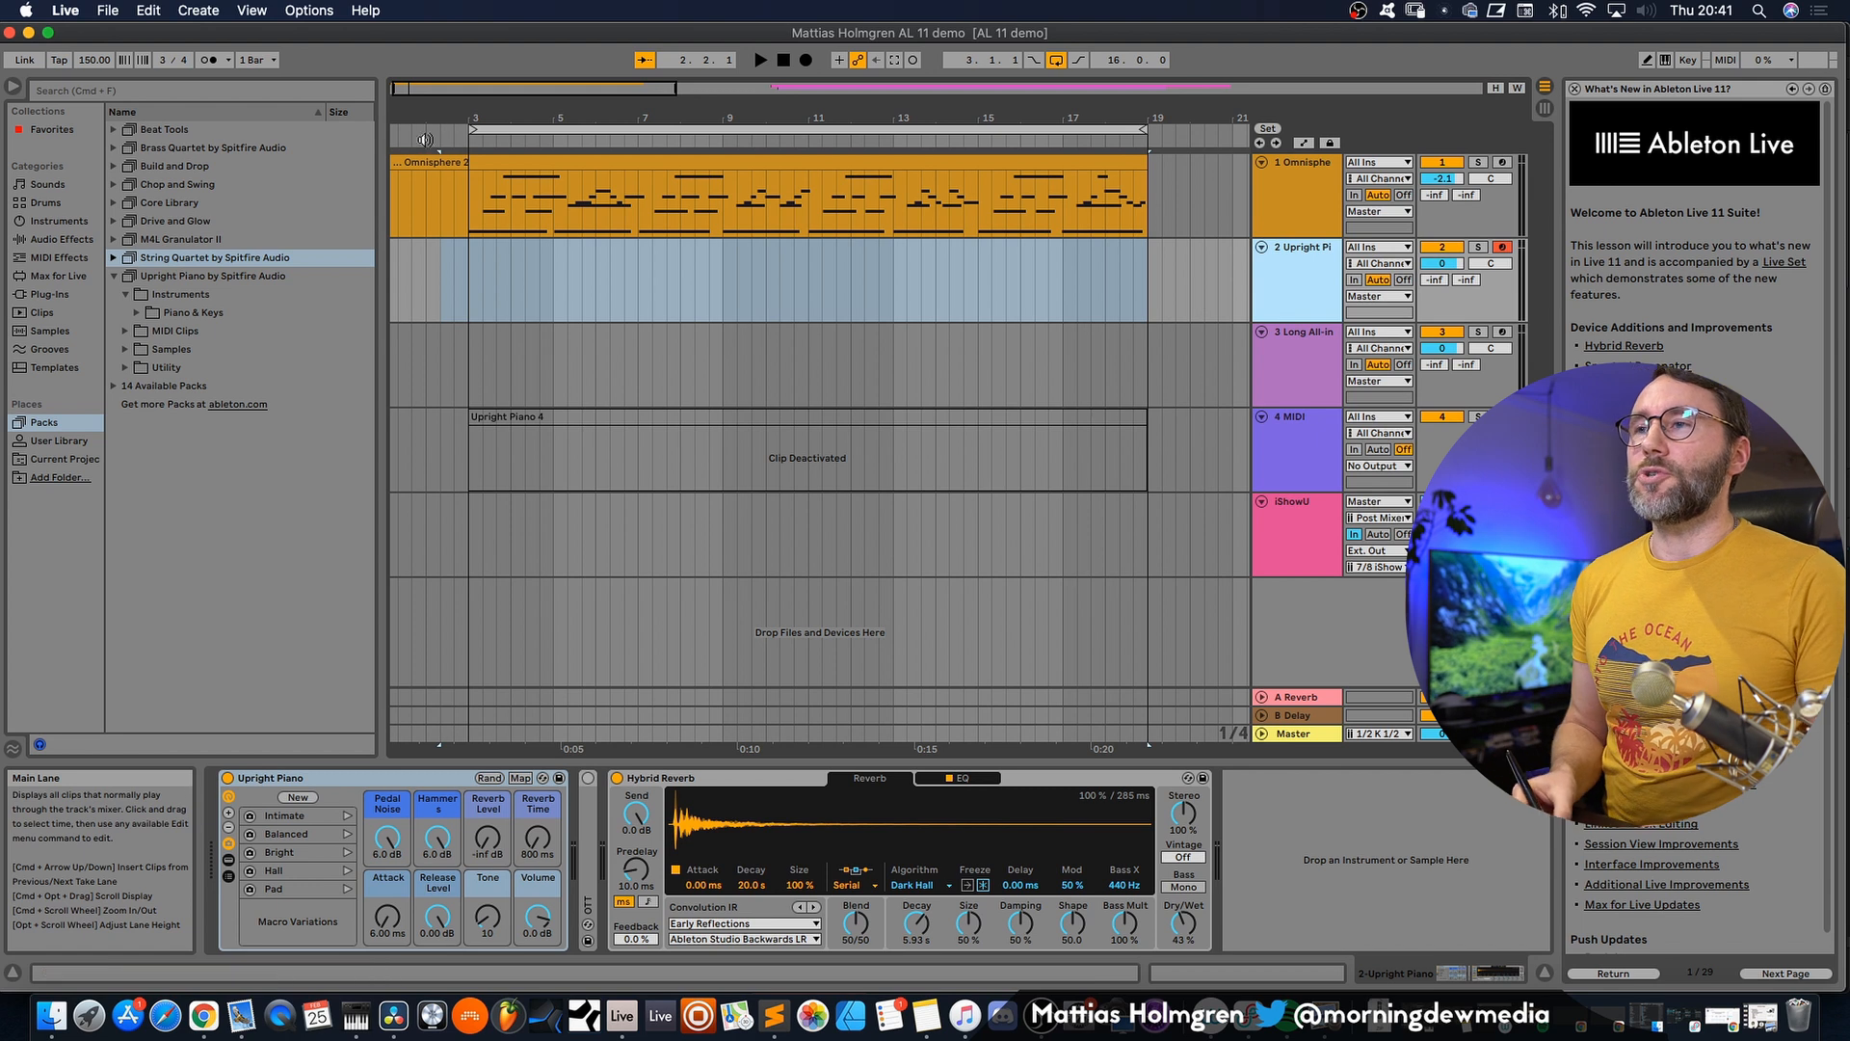
{"action": "mouse_move", "coordinate": [1137, 124]}
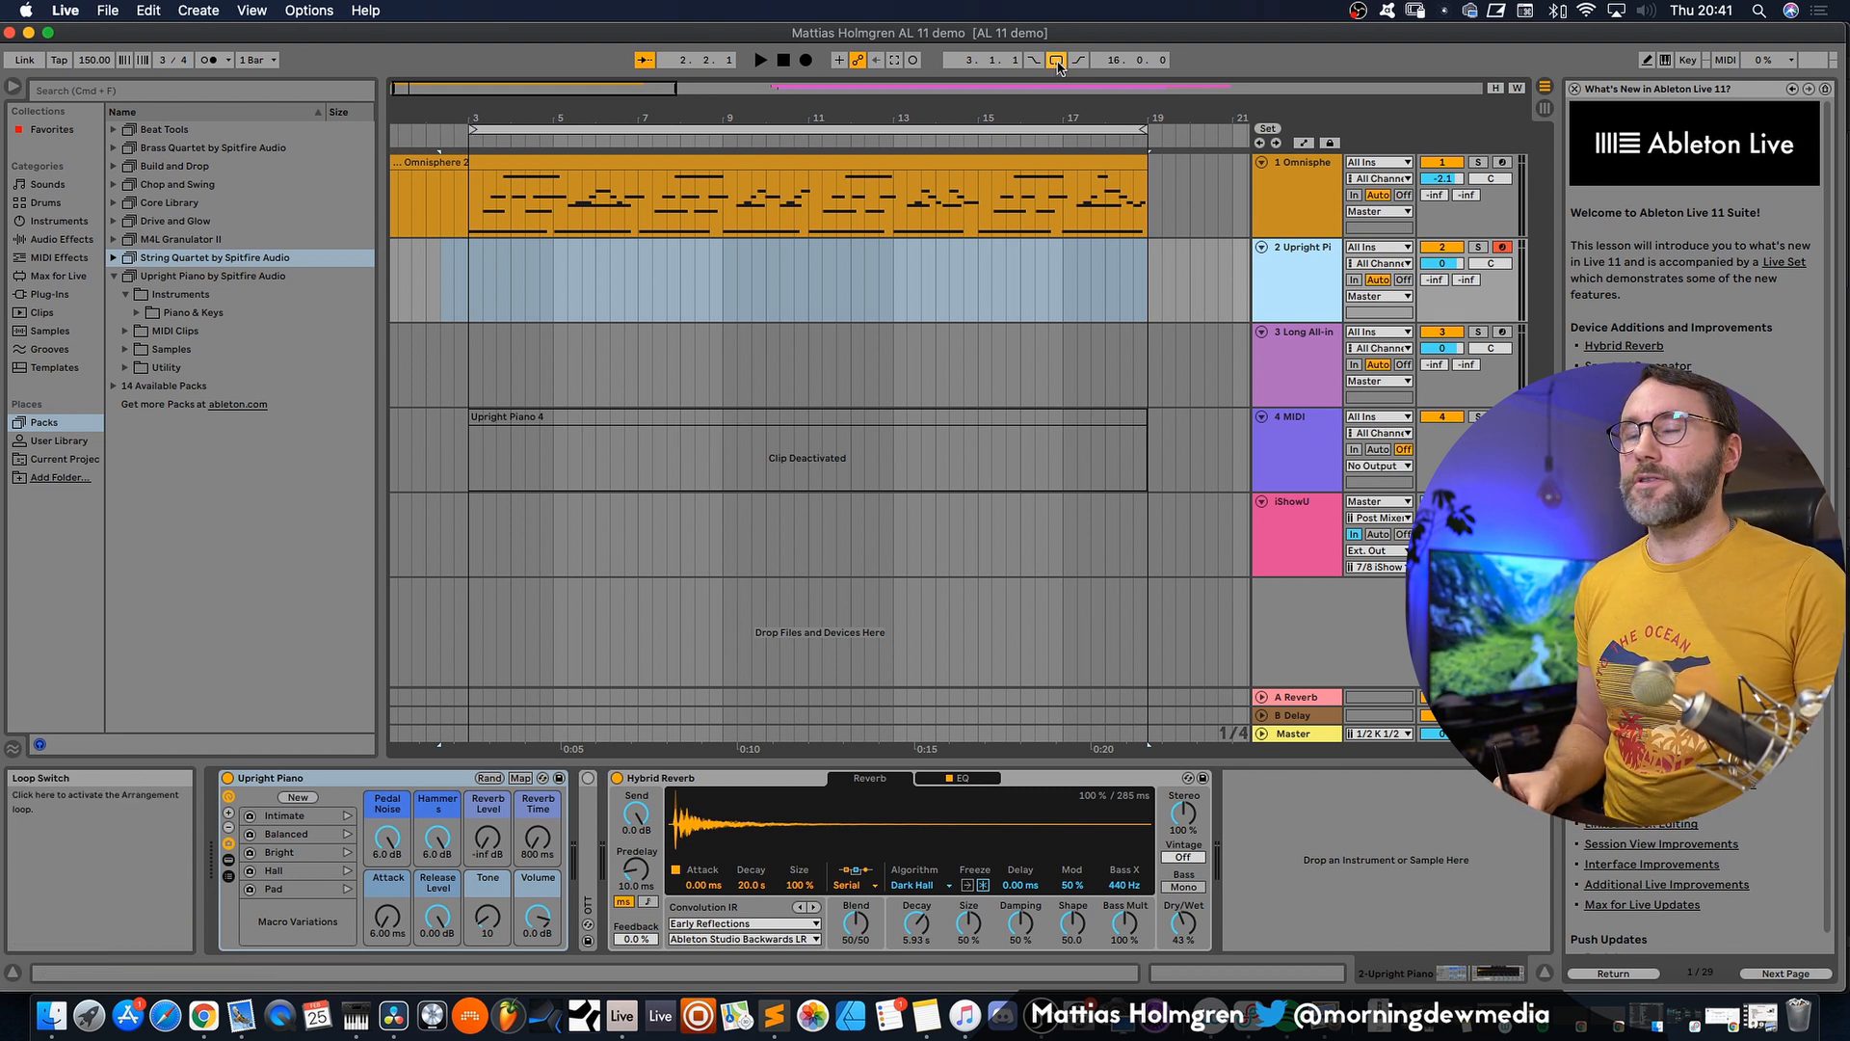
- Enable the arrangement loop in the transport bar, then stop playback
{"action": "left_click", "coordinate": [1054, 59]}
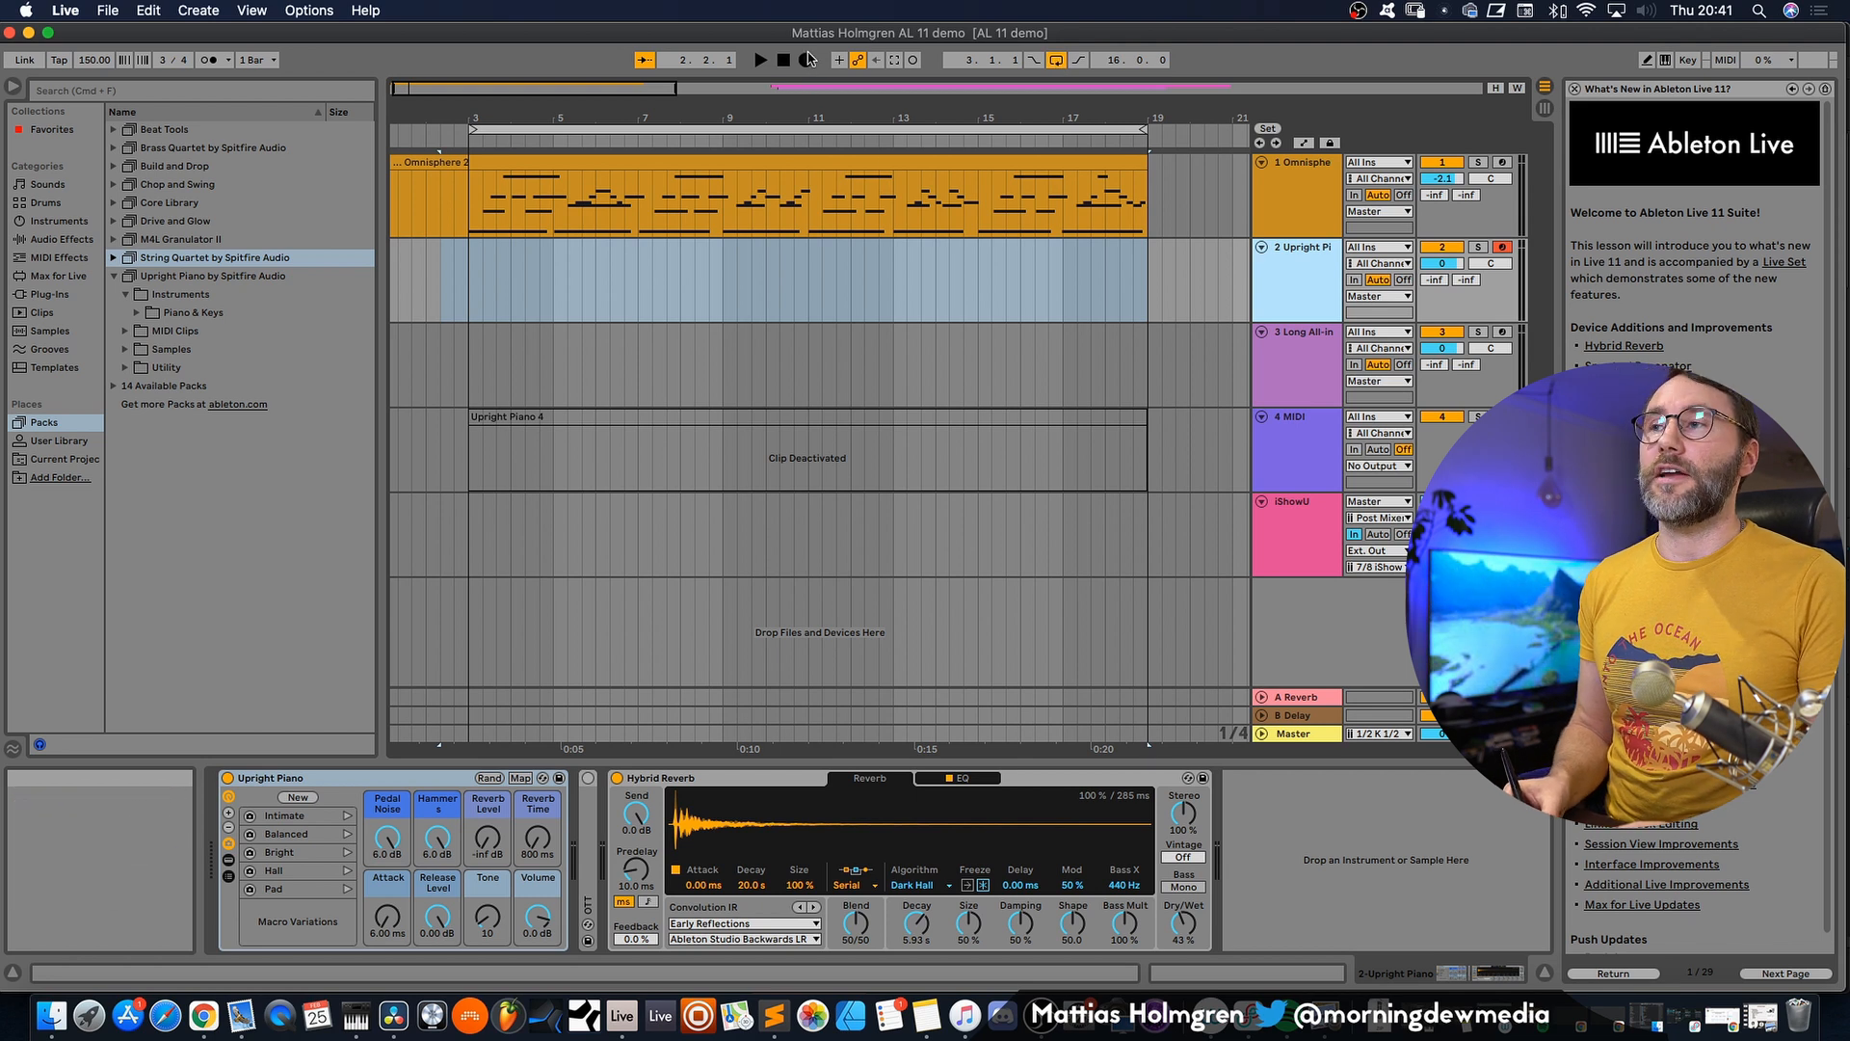
{"action": "mouse_move", "coordinate": [783, 59]}
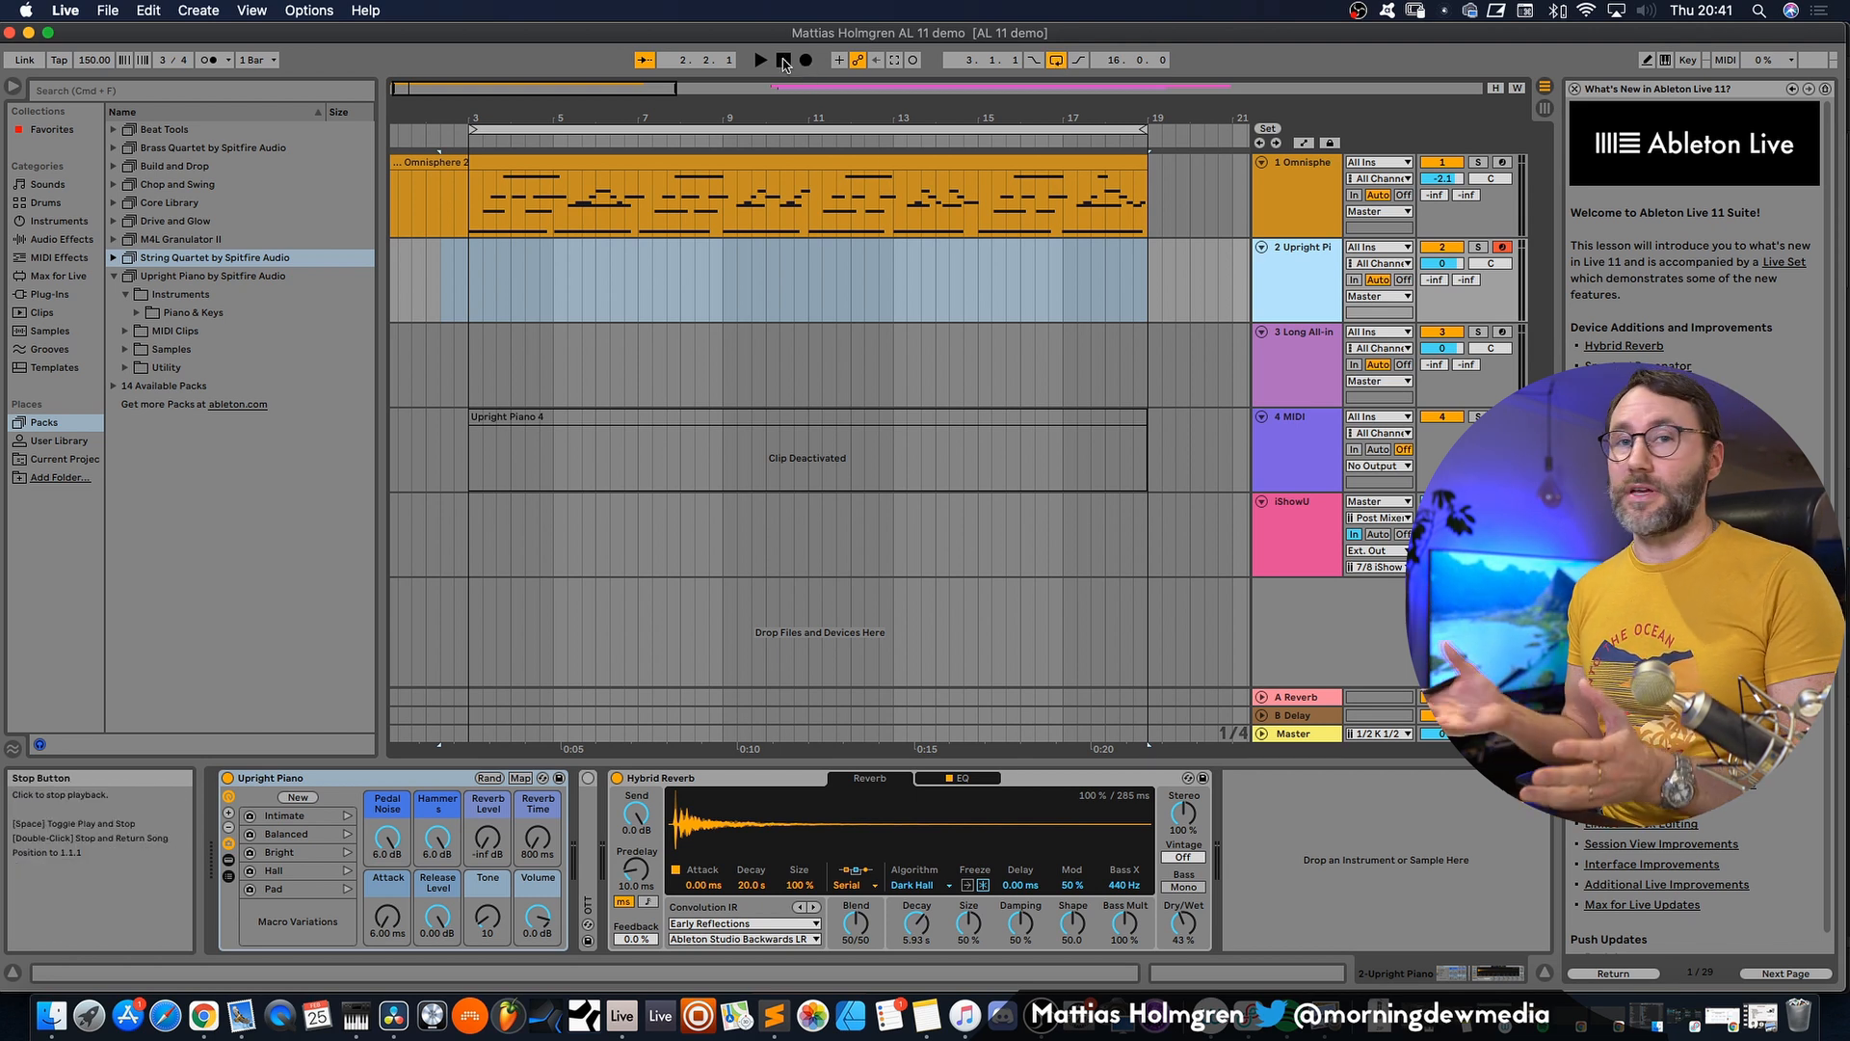
{"action": "left_click", "coordinate": [760, 60]}
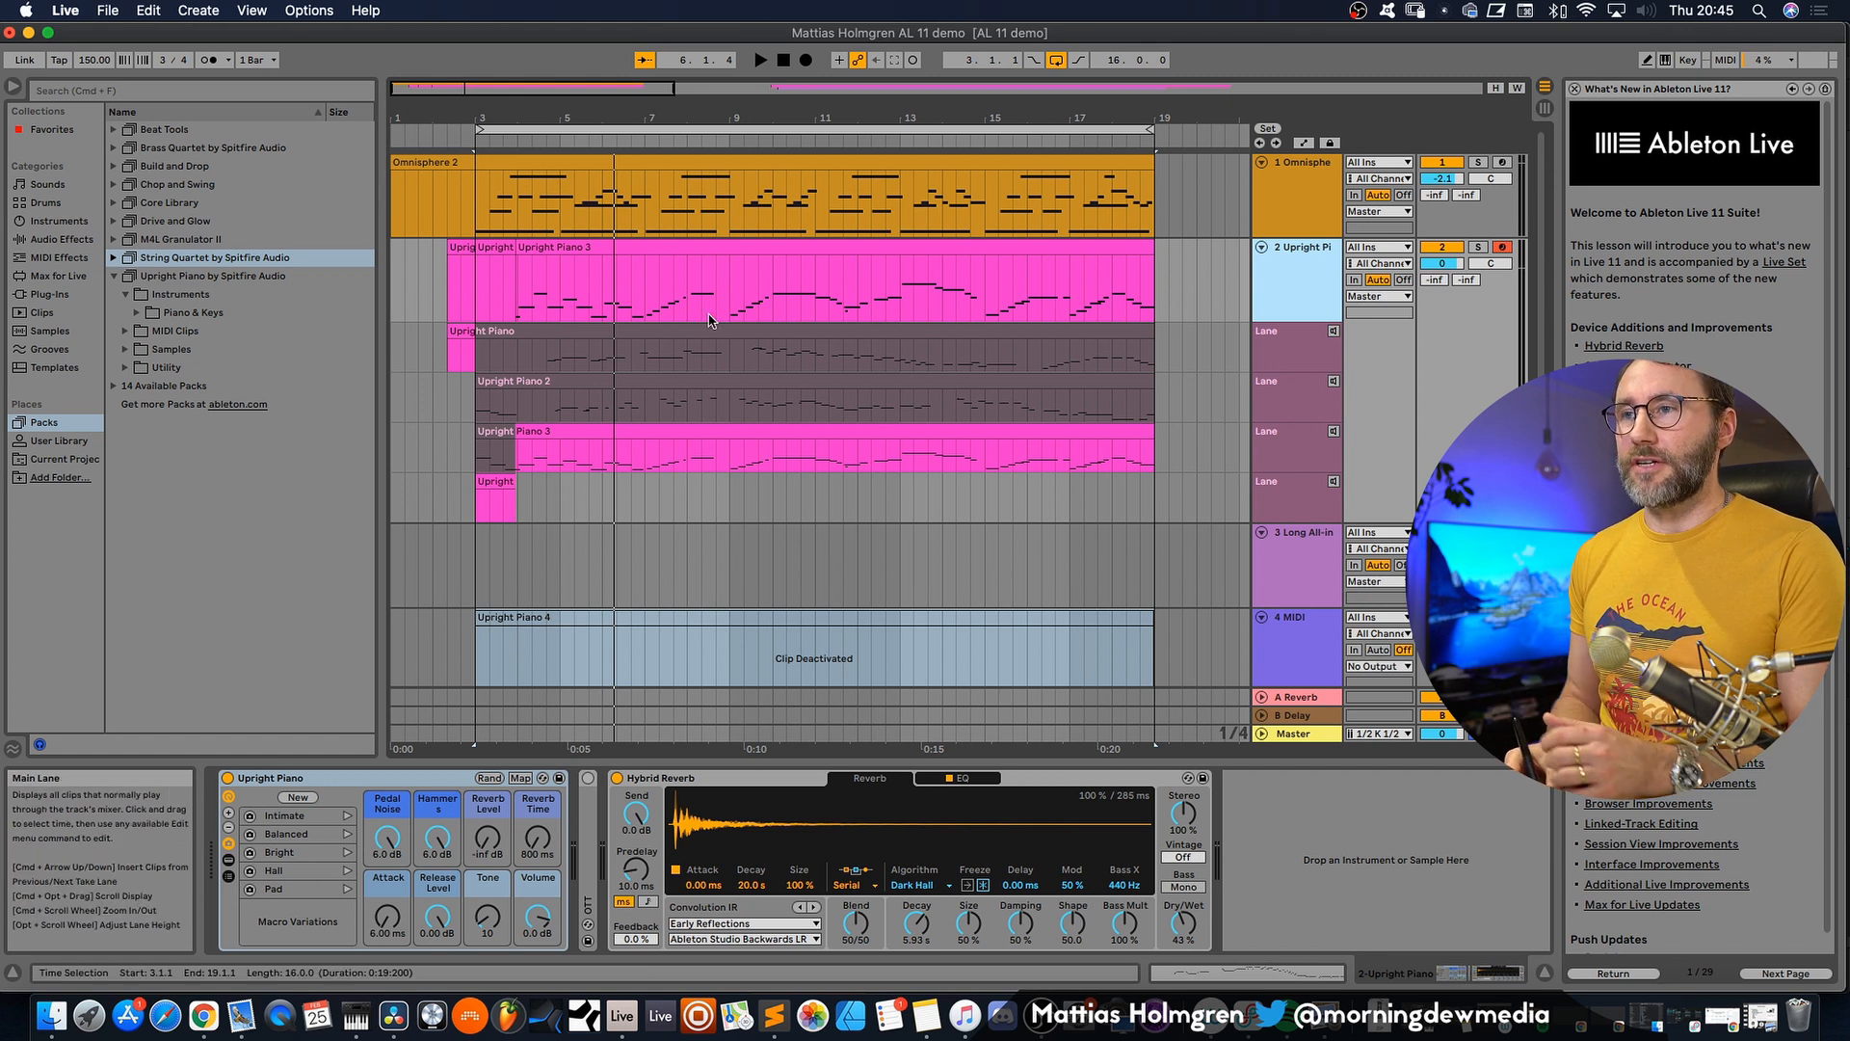
{"action": "mouse_move", "coordinate": [1305, 430]}
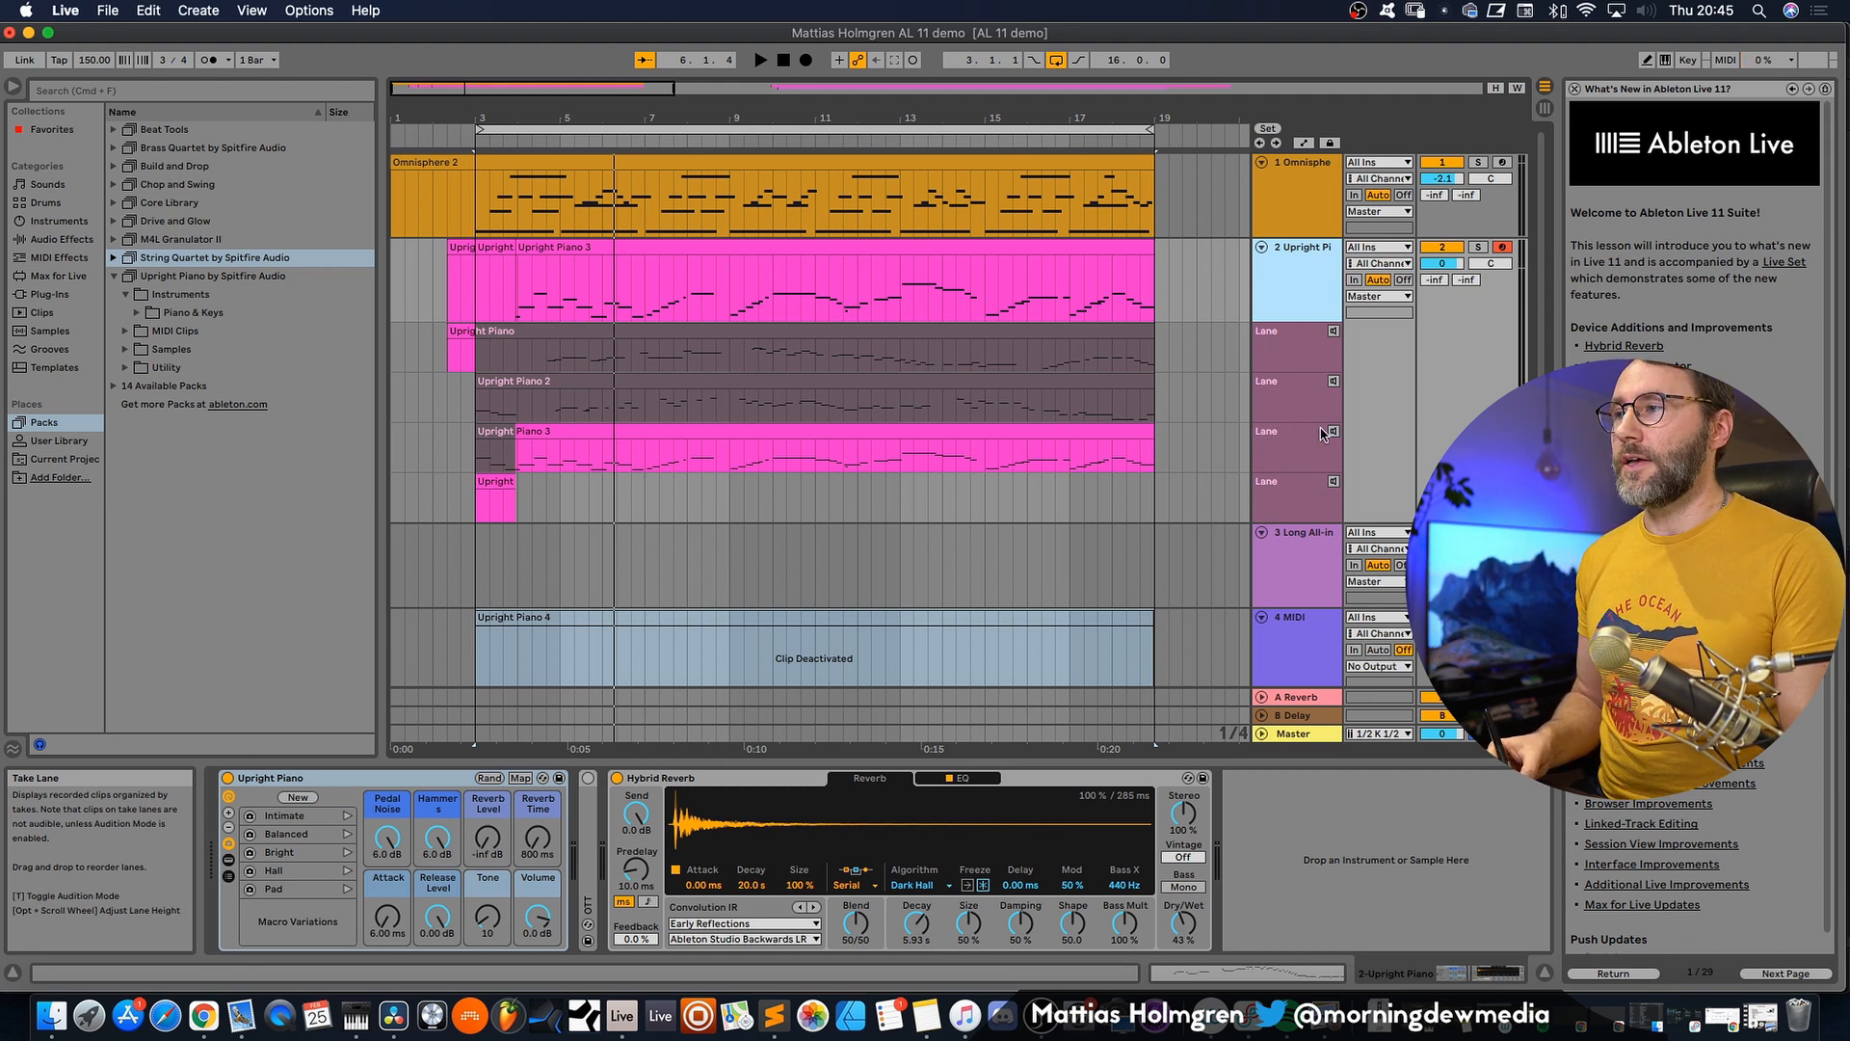
- Audition the Upright Piano 3 take lane beneath the Upright Piano track
{"action": "left_click", "coordinate": [1333, 381]}
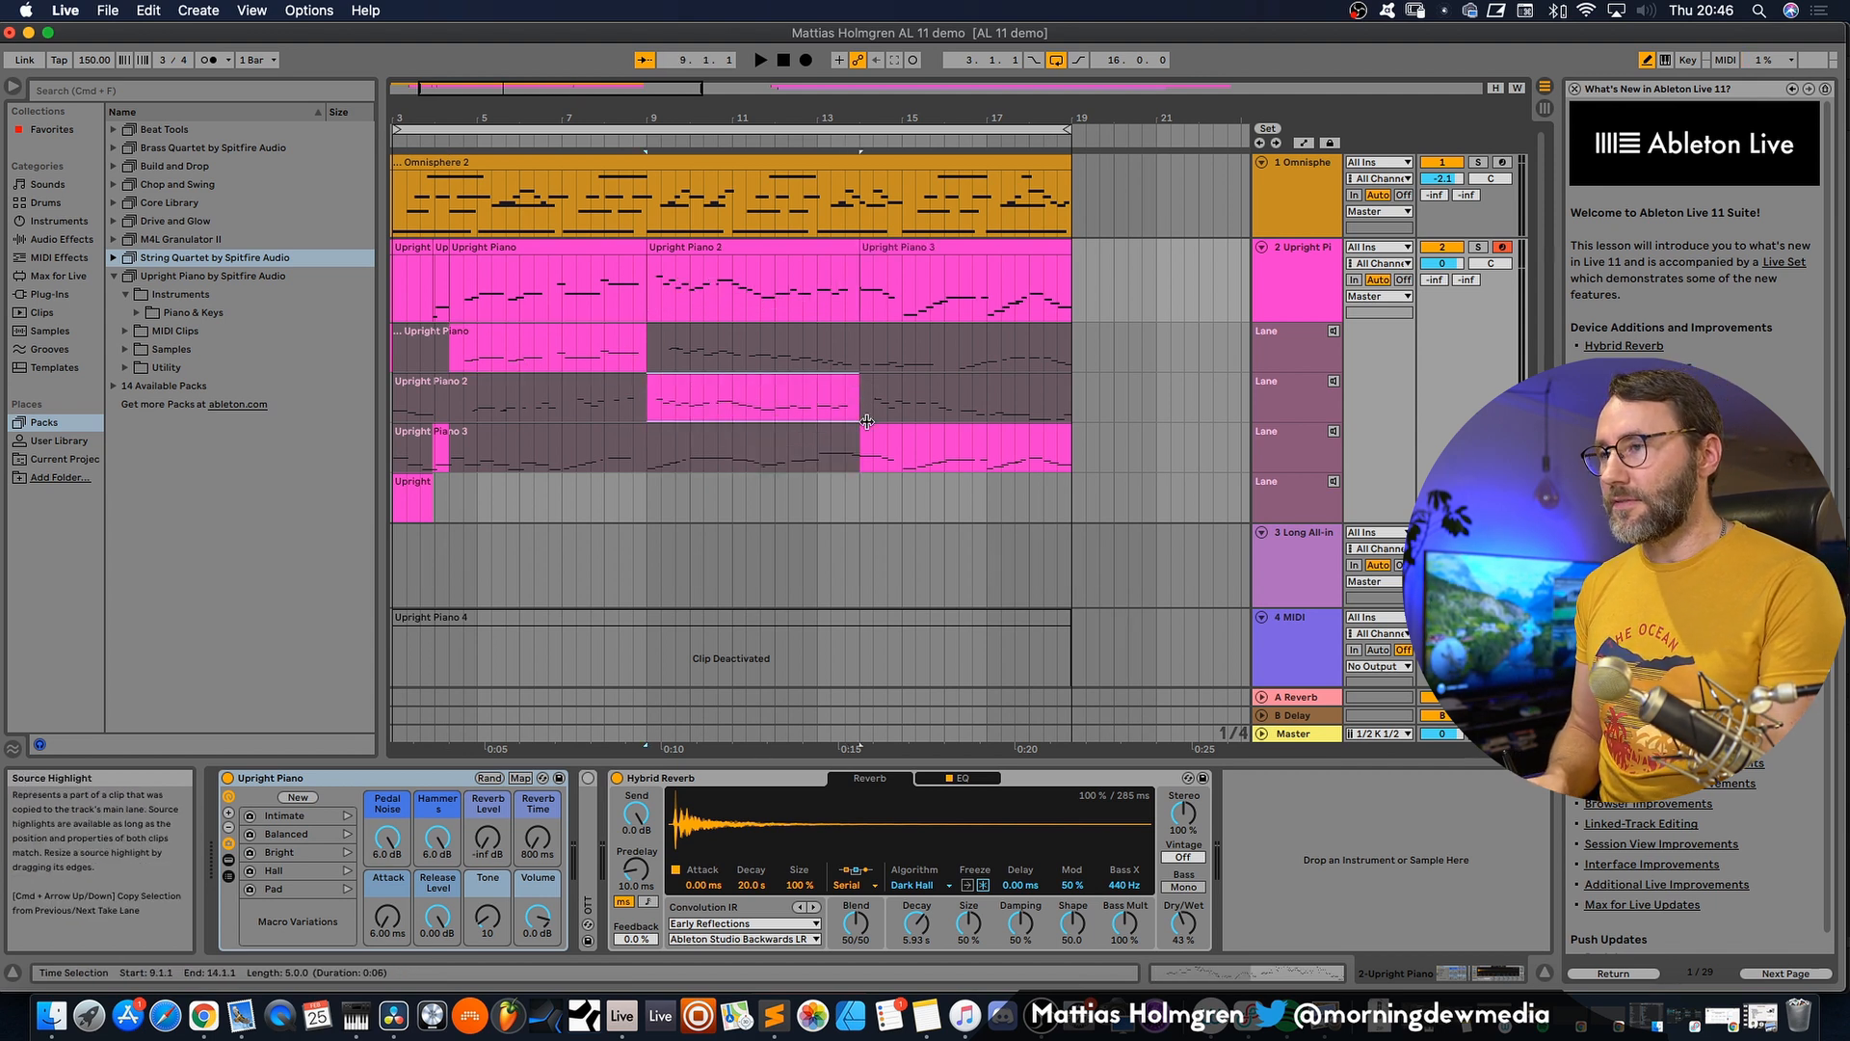
- Select another take-lane section to add it to the piano comp
{"action": "left_click", "coordinate": [867, 343]}
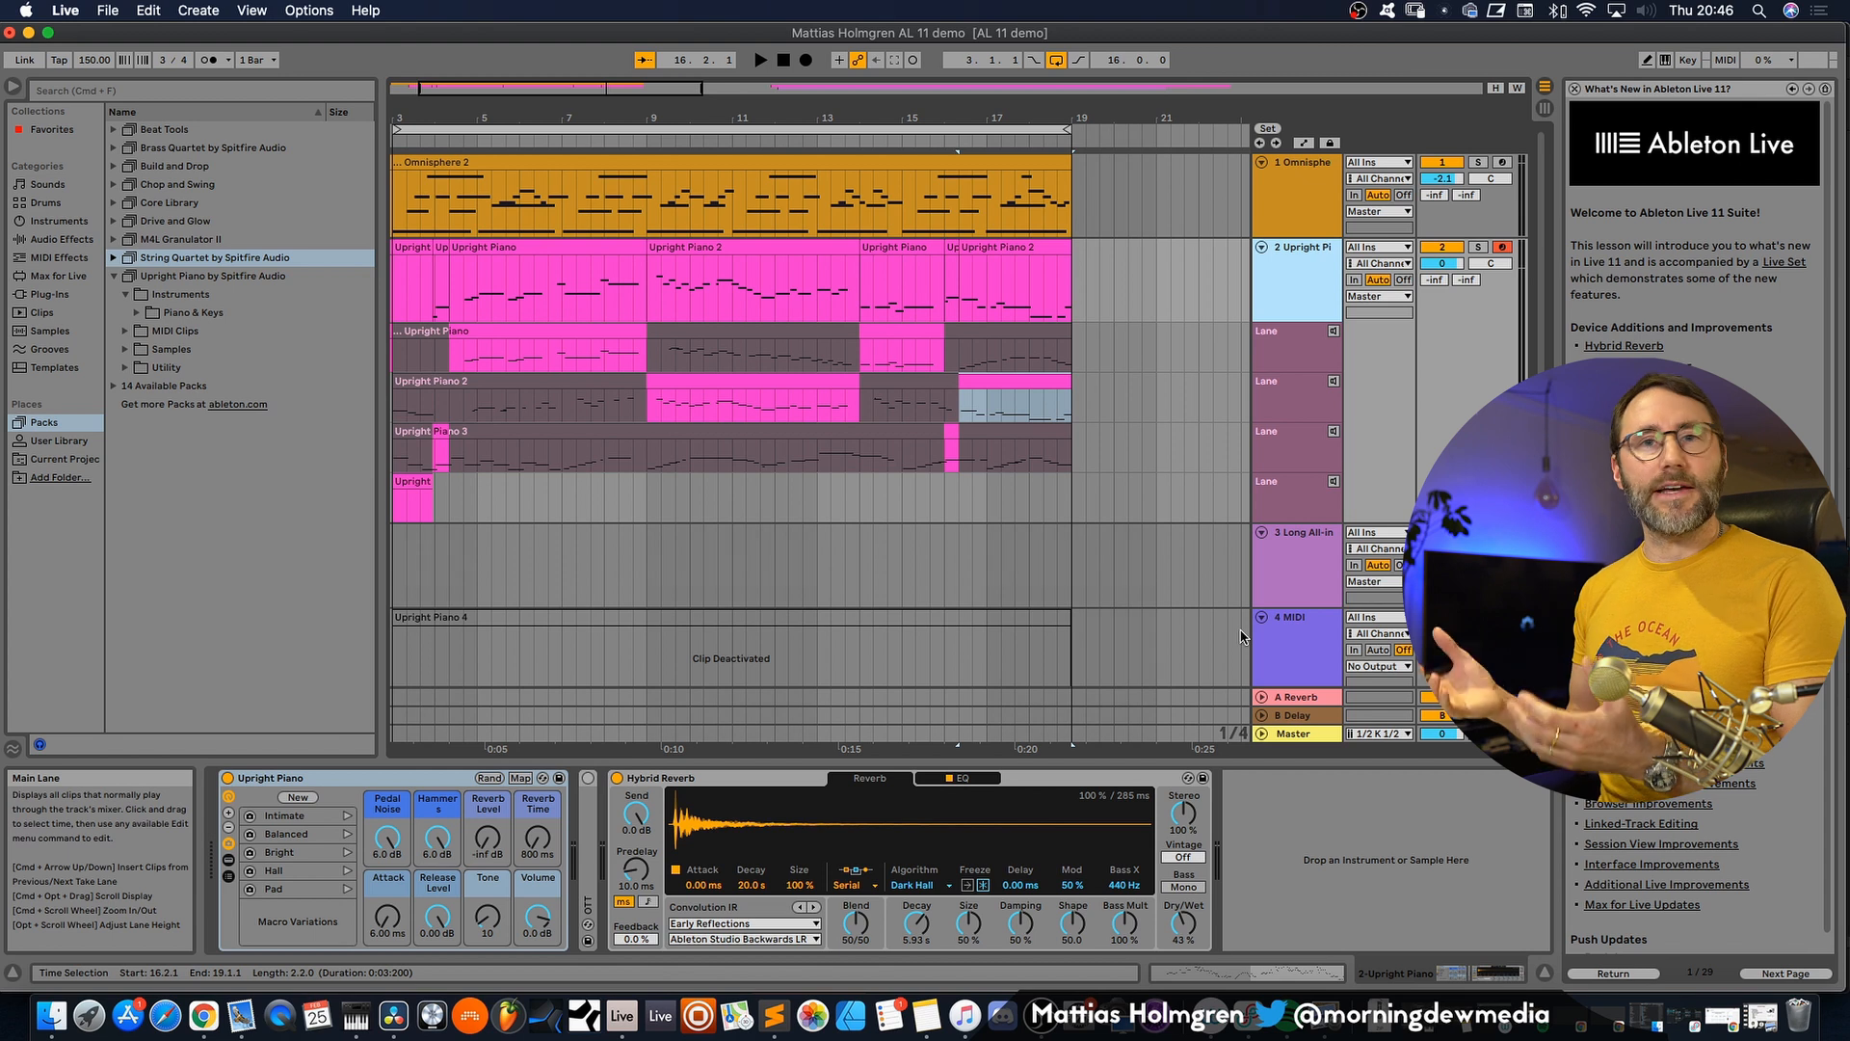
{"action": "mouse_move", "coordinate": [1318, 264]}
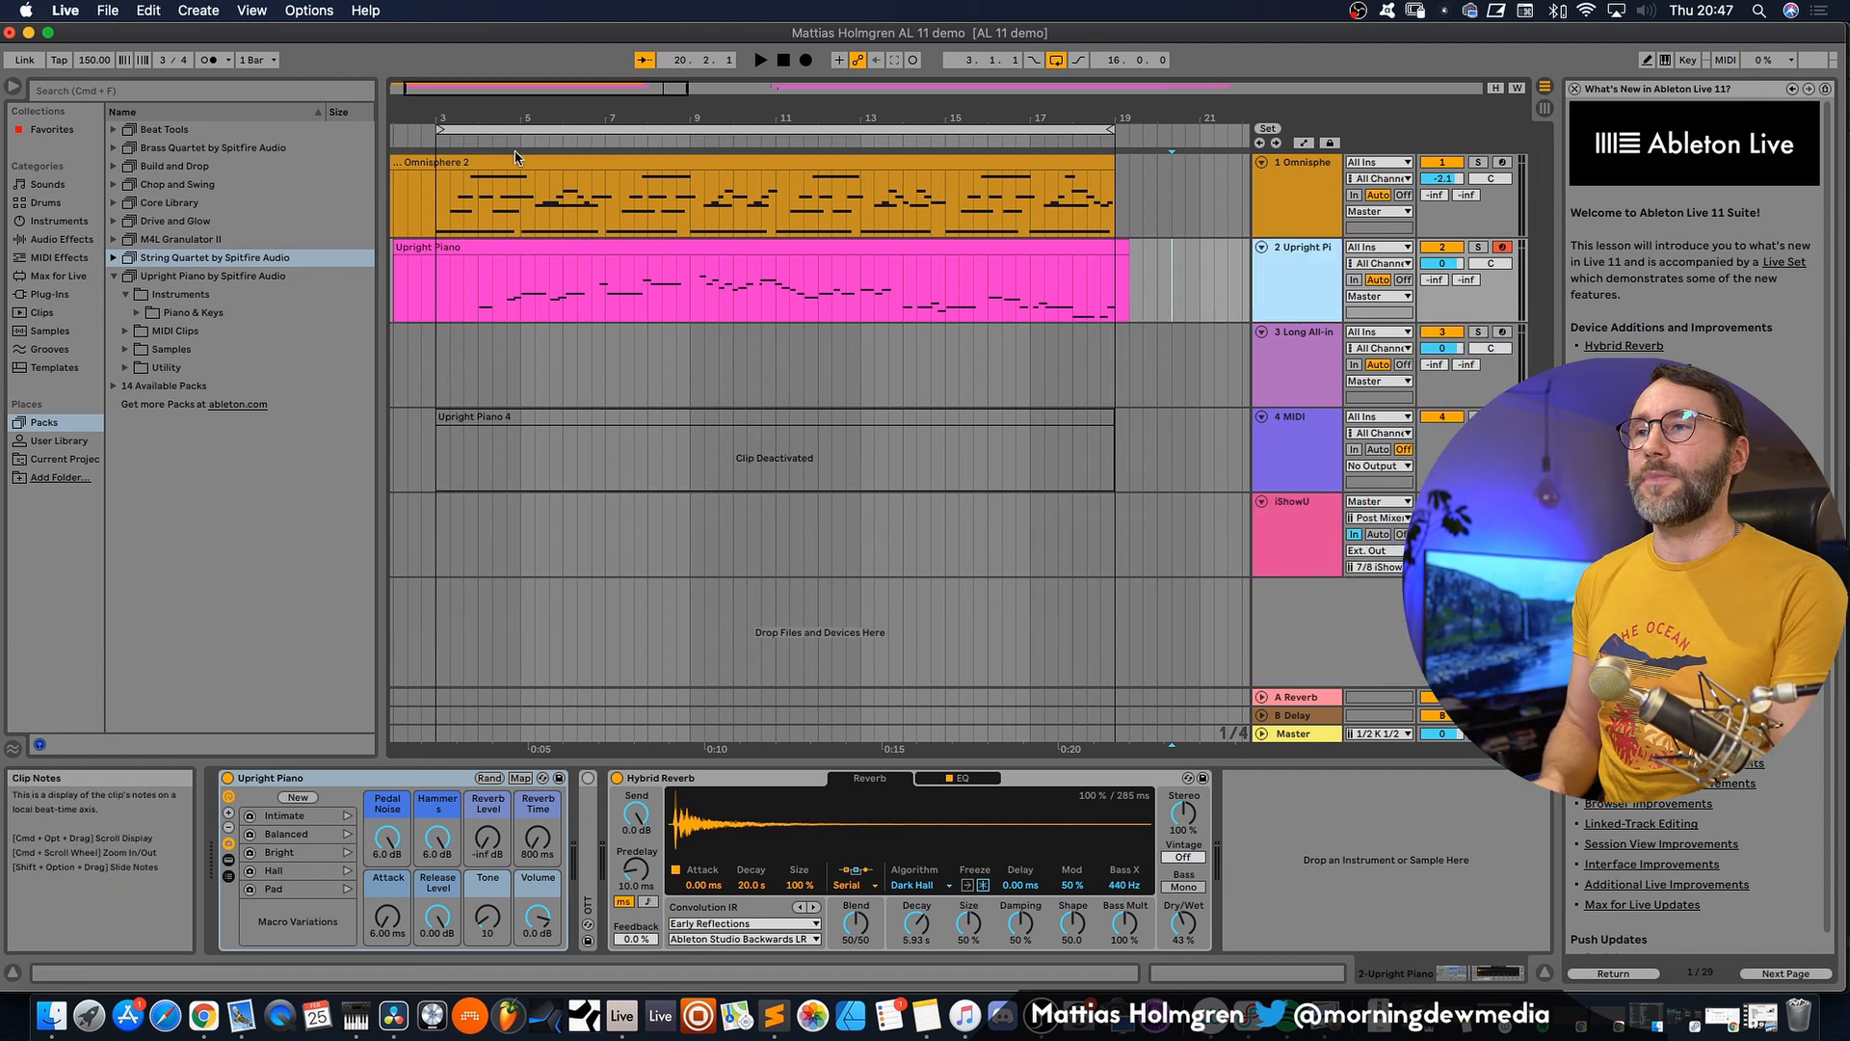
{"action": "mouse_move", "coordinate": [444, 135]}
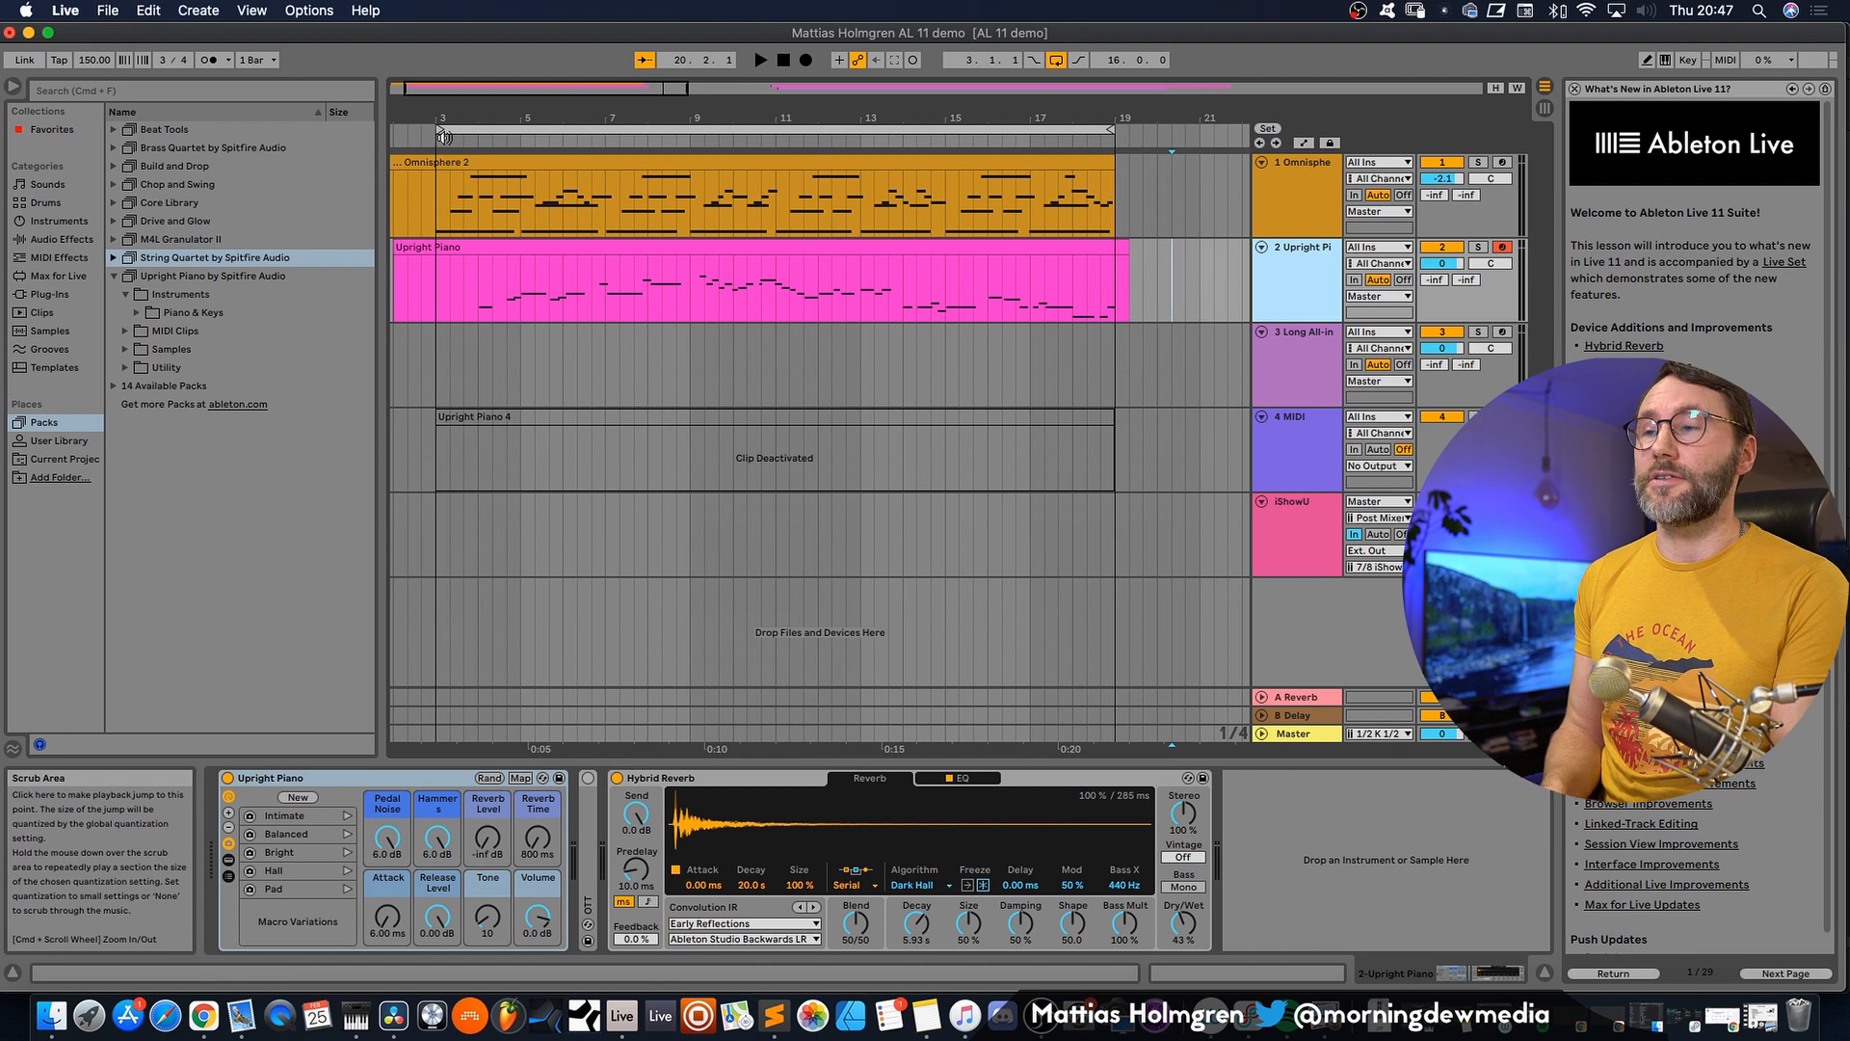
- Start playback from an earlier bar and focus the main piano lane
{"action": "left_click", "coordinate": [759, 60]}
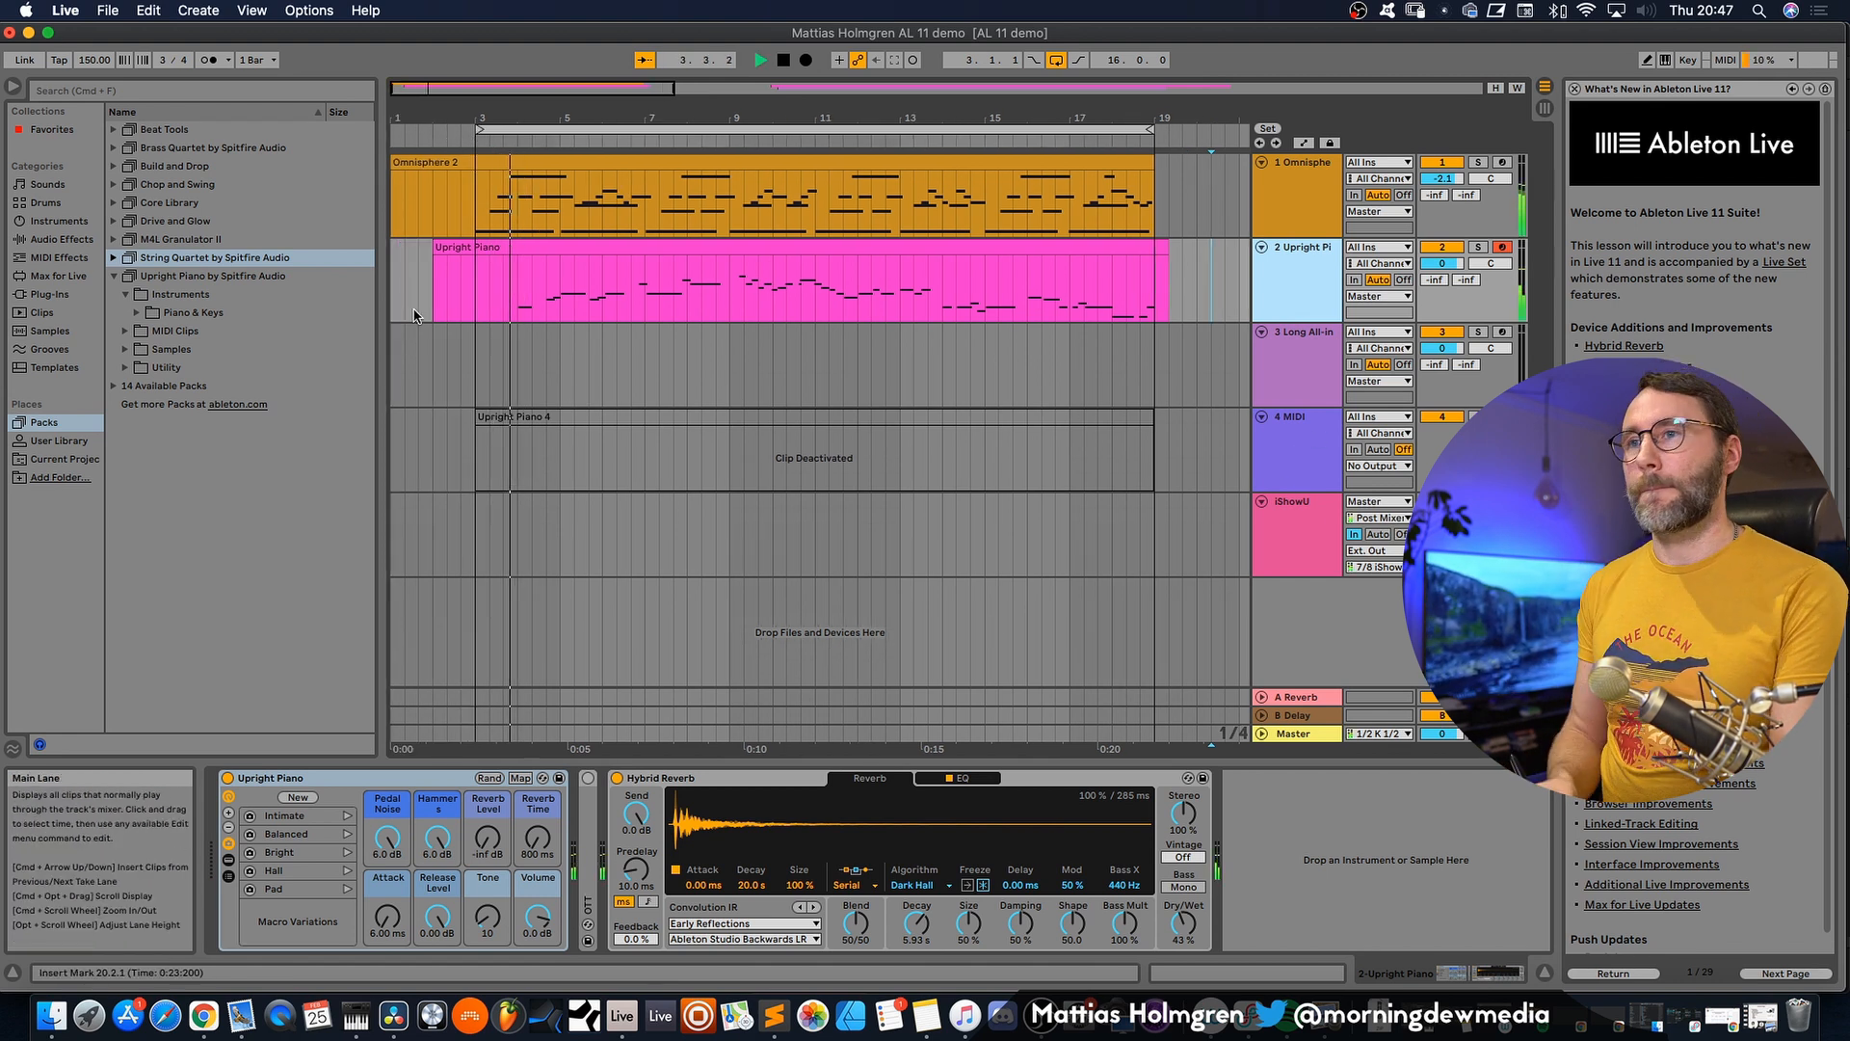
{"action": "left_click", "coordinate": [801, 284]}
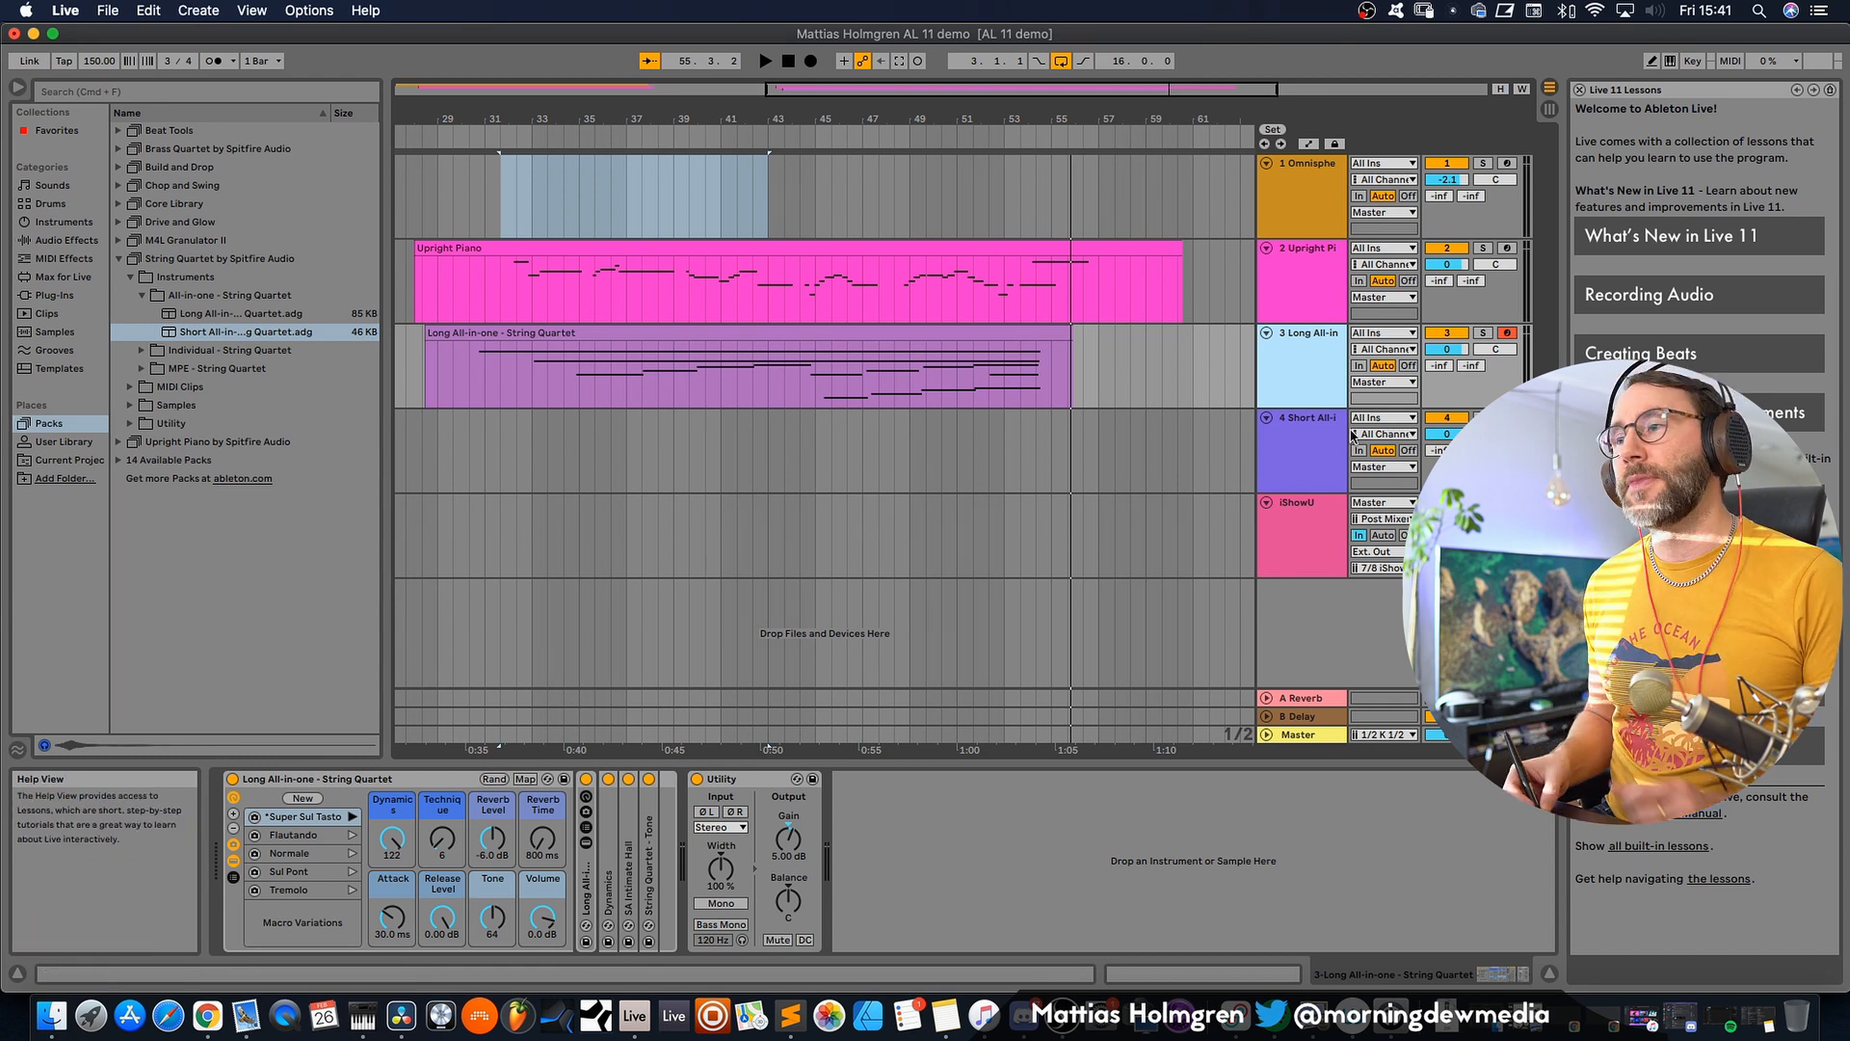
- Recall the Super Sul Tasto variation with Dynamics 75 and Technique 43
{"action": "left_click", "coordinate": [449, 348]}
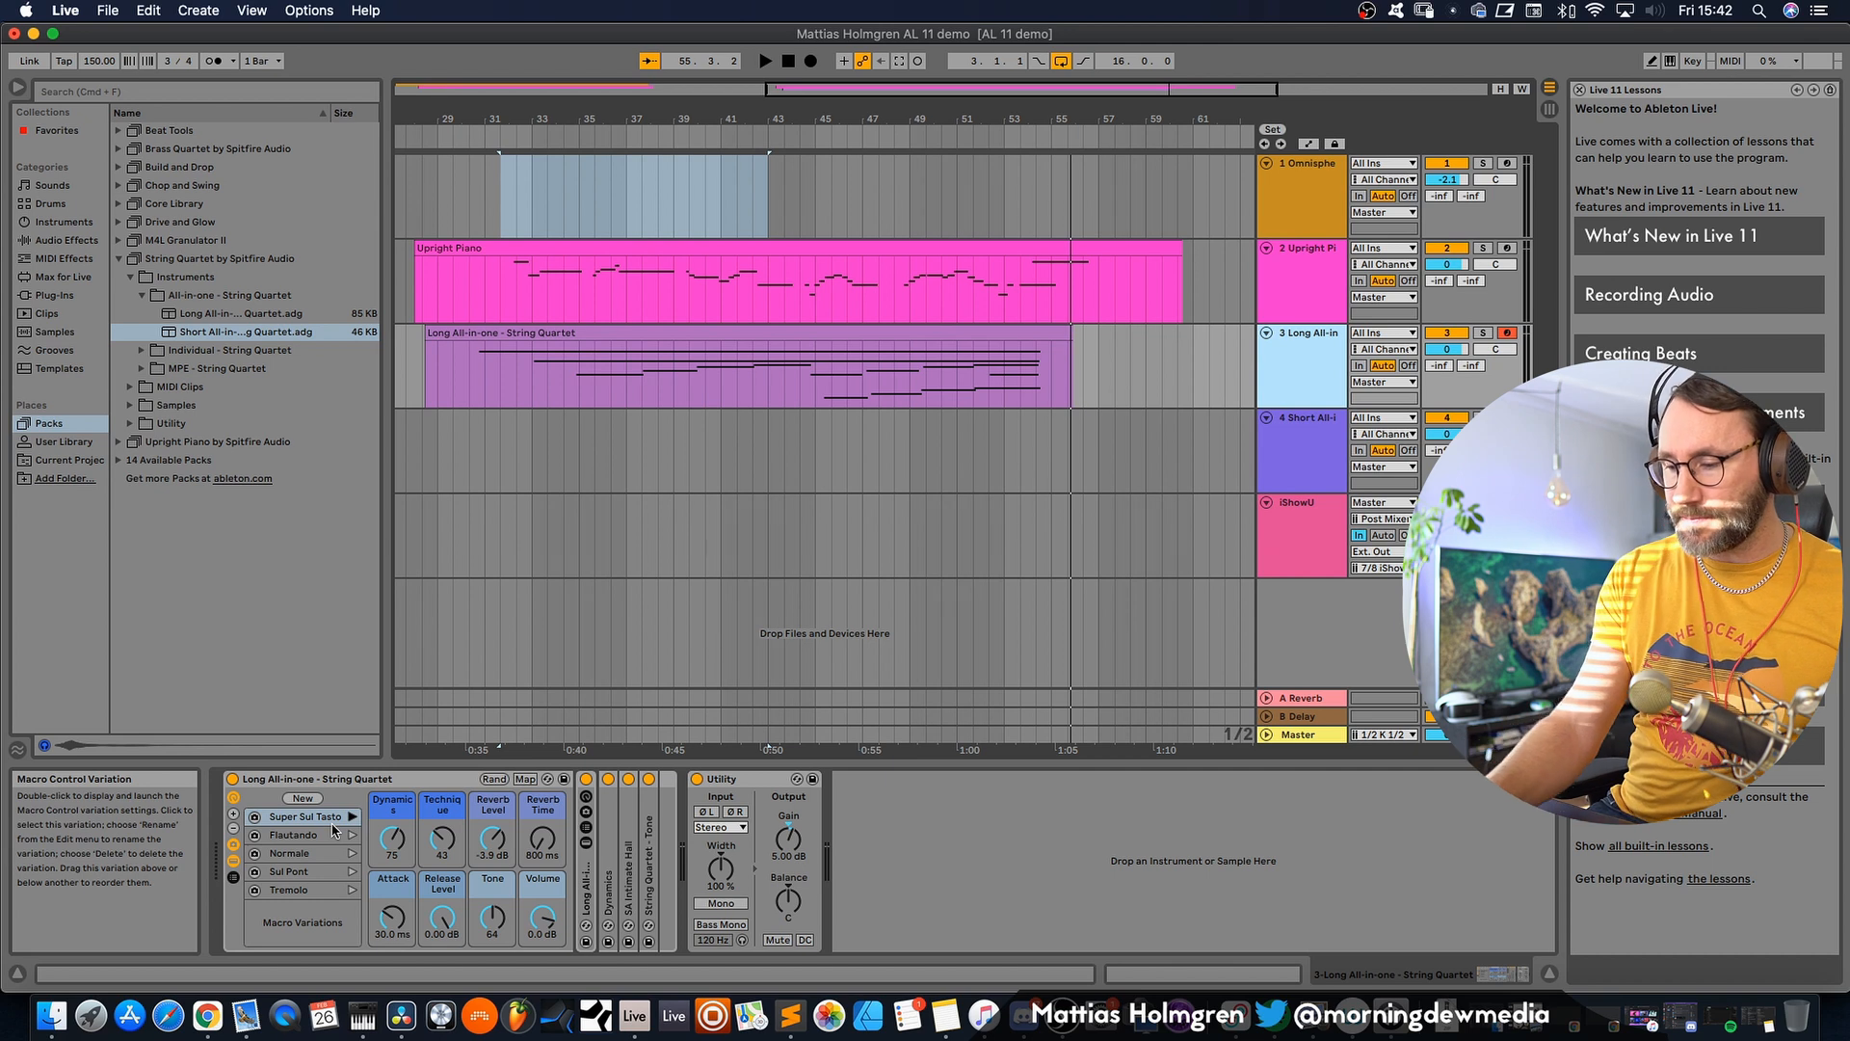
{"action": "left_click", "coordinate": [306, 817]}
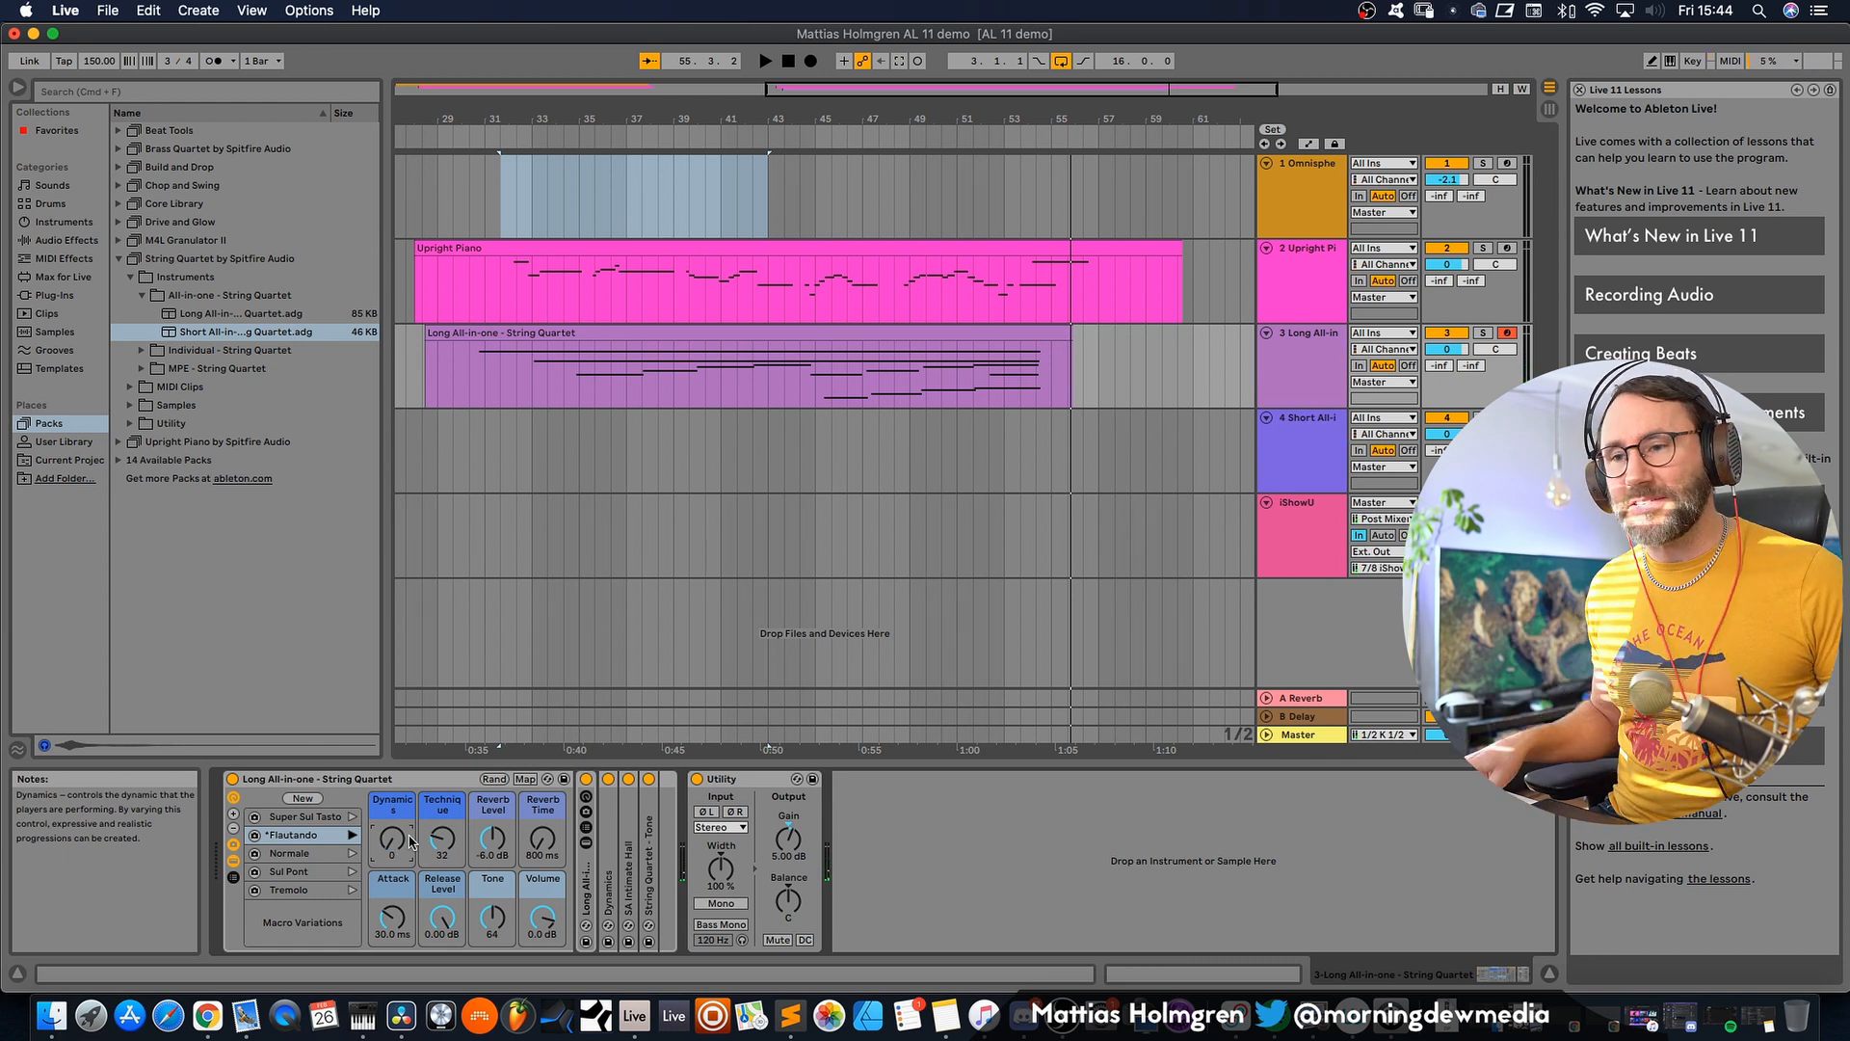
{"action": "left_click", "coordinate": [295, 852]}
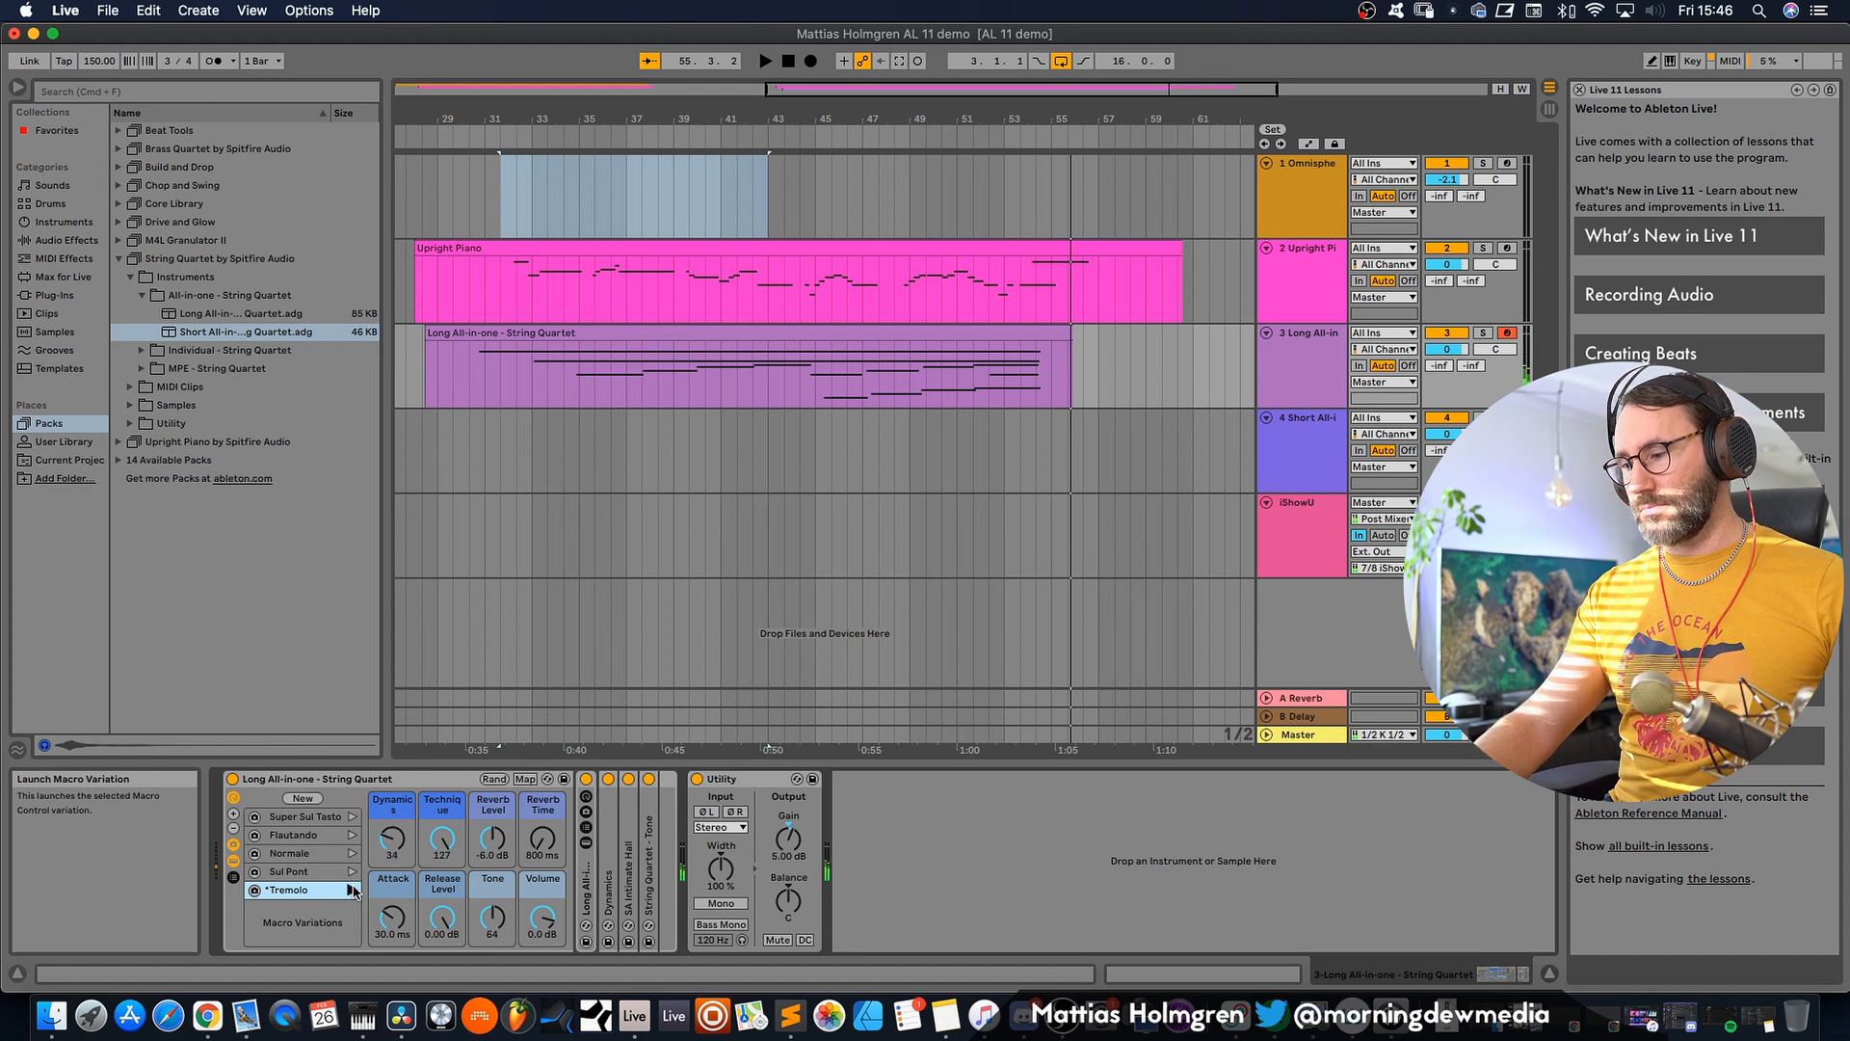
- Adjust the browser view near the Brass Quartet by Spitfire Audio pack
{"action": "left_click_drag", "start_coordinate": [391, 838], "coordinate": [391, 821]}
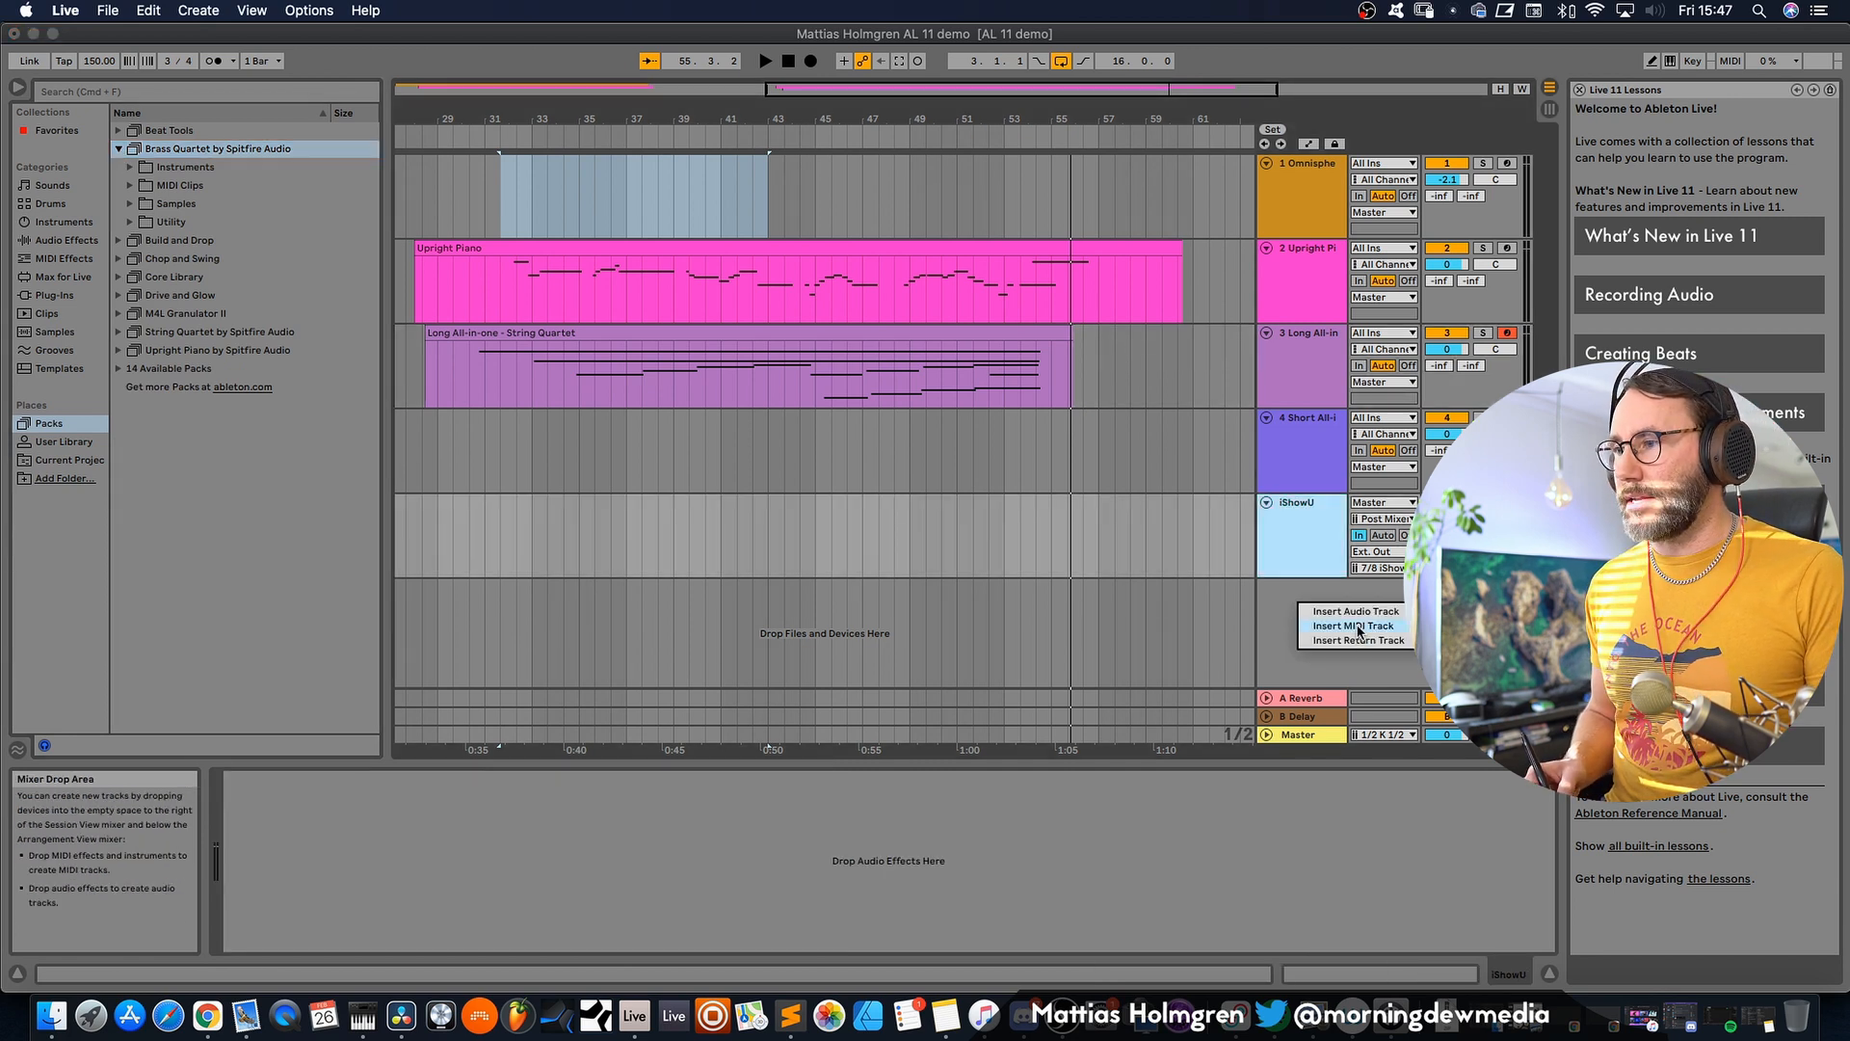
- Insert a new MIDI track and expand the Brass Quartet instrument folders
{"action": "left_click", "coordinate": [1353, 625]}
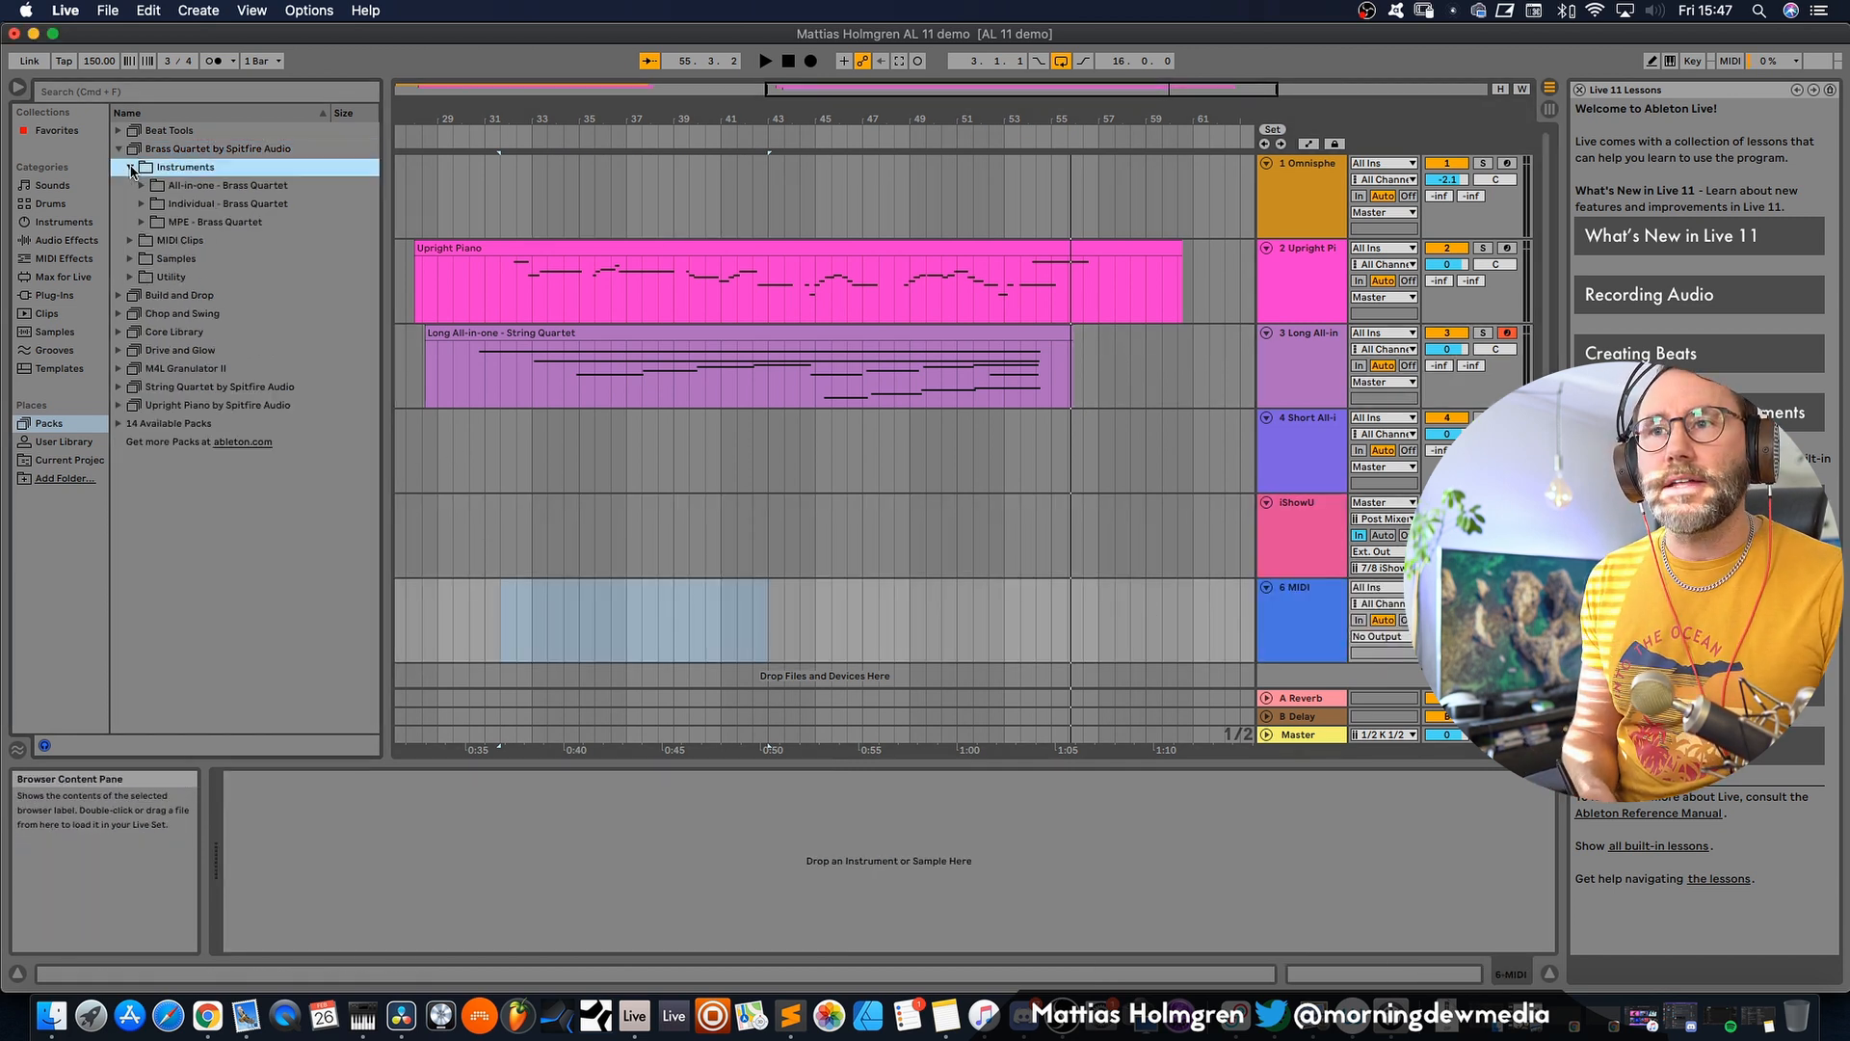
{"action": "left_click", "coordinate": [150, 185]}
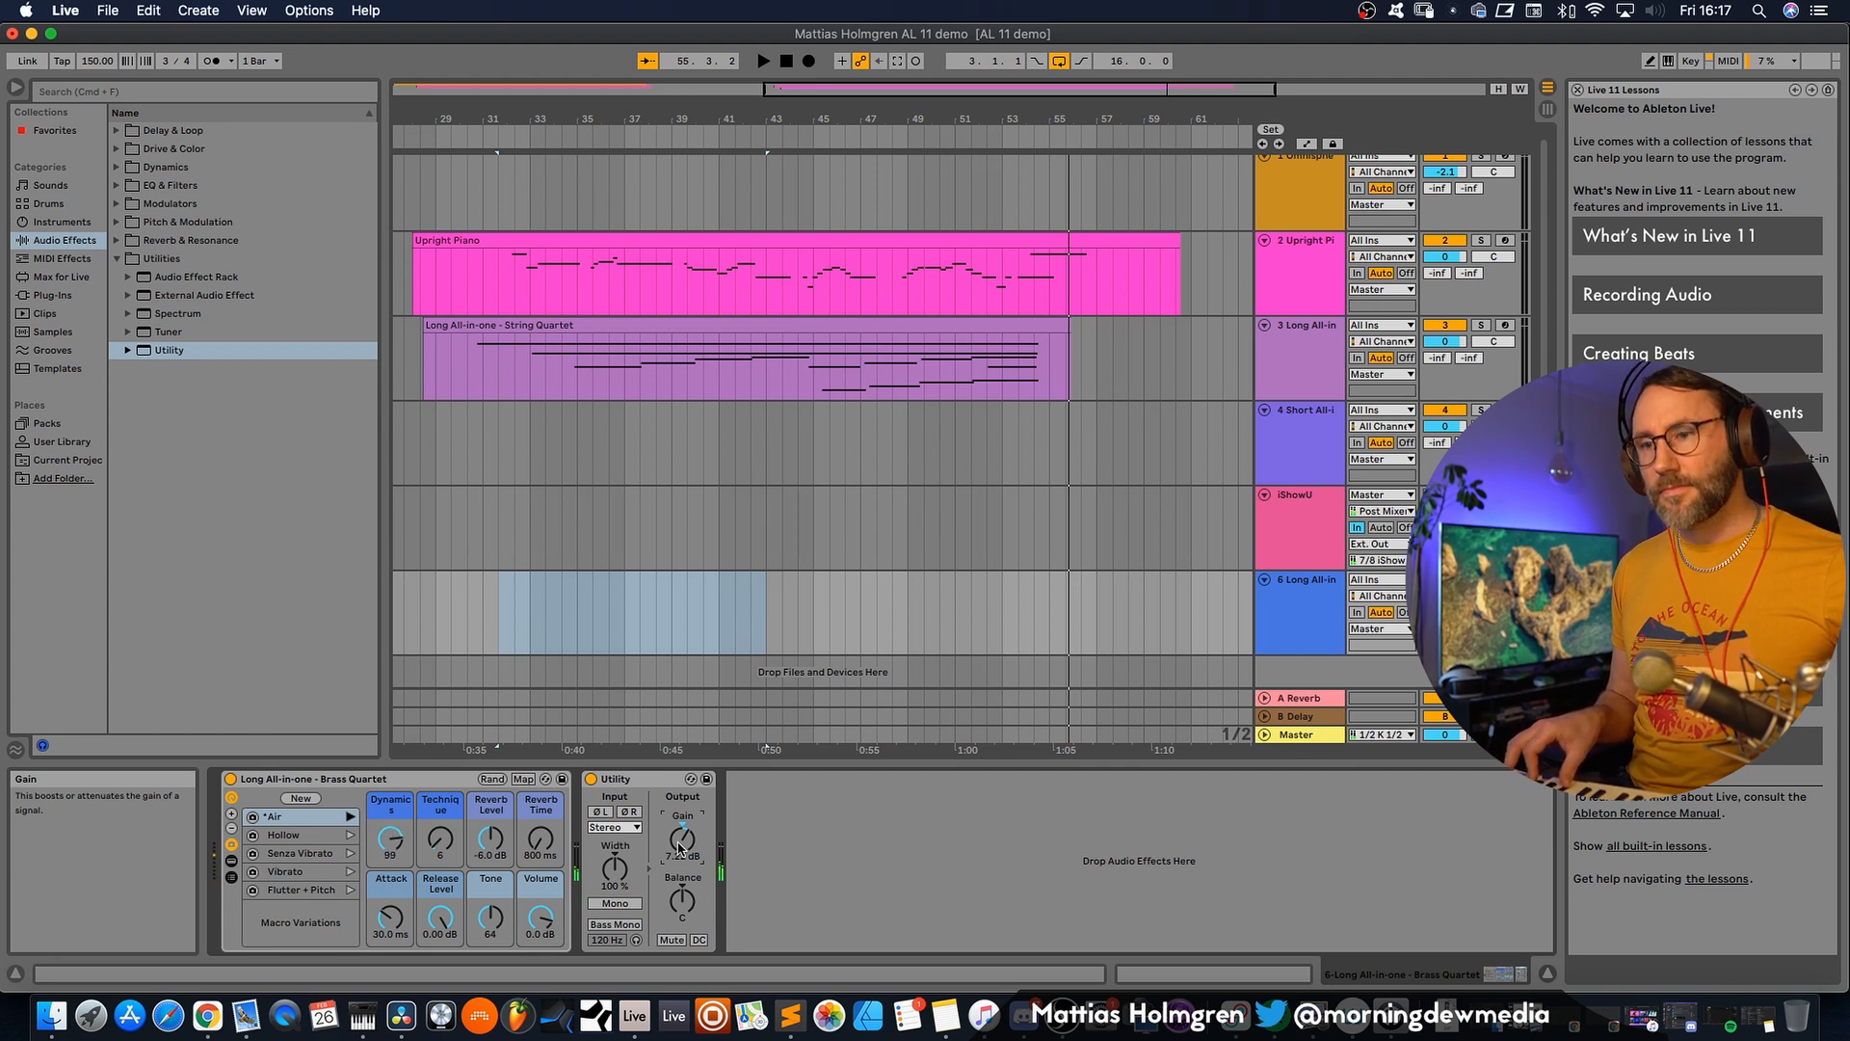
- Recall the Hollow variation for the brass, with Dynamics 0 and Technique 90
{"action": "left_click", "coordinate": [284, 835]}
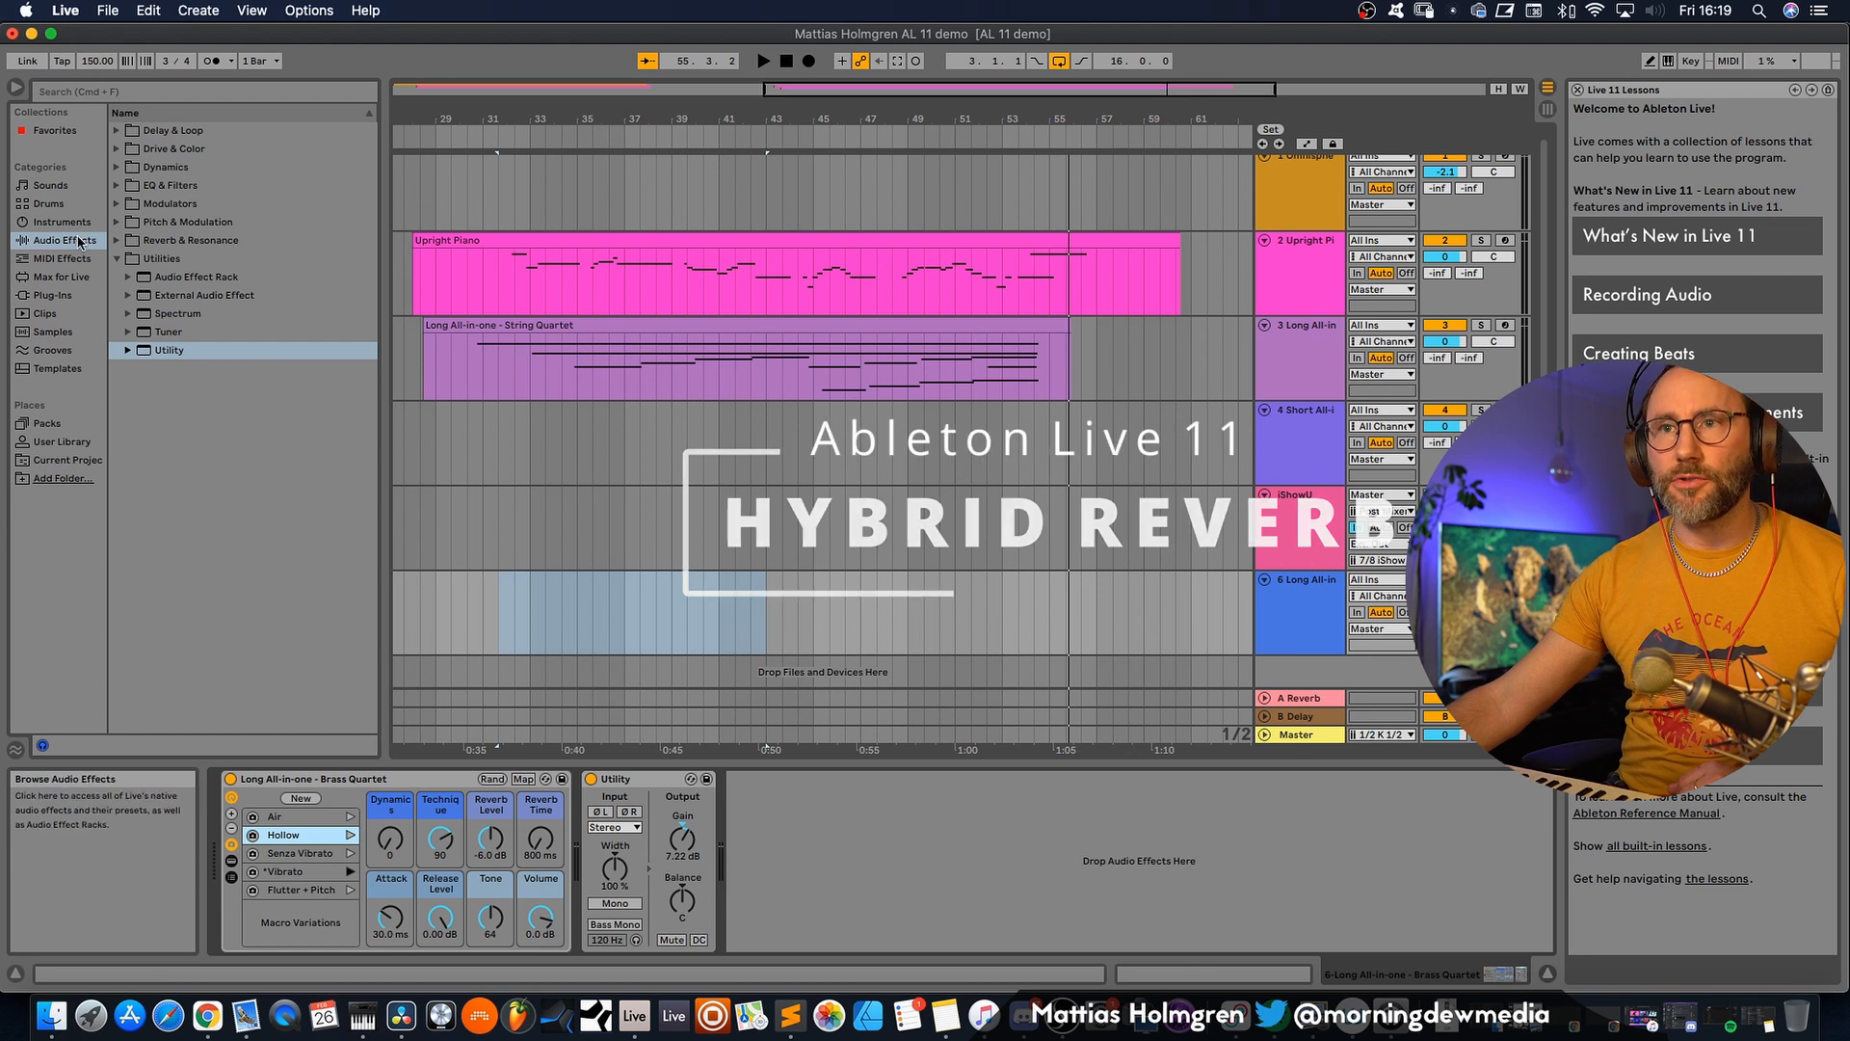
- Load Hybrid Reverb from Reverb & Resonance onto the brass track after Utility
{"action": "left_click", "coordinate": [115, 239]}
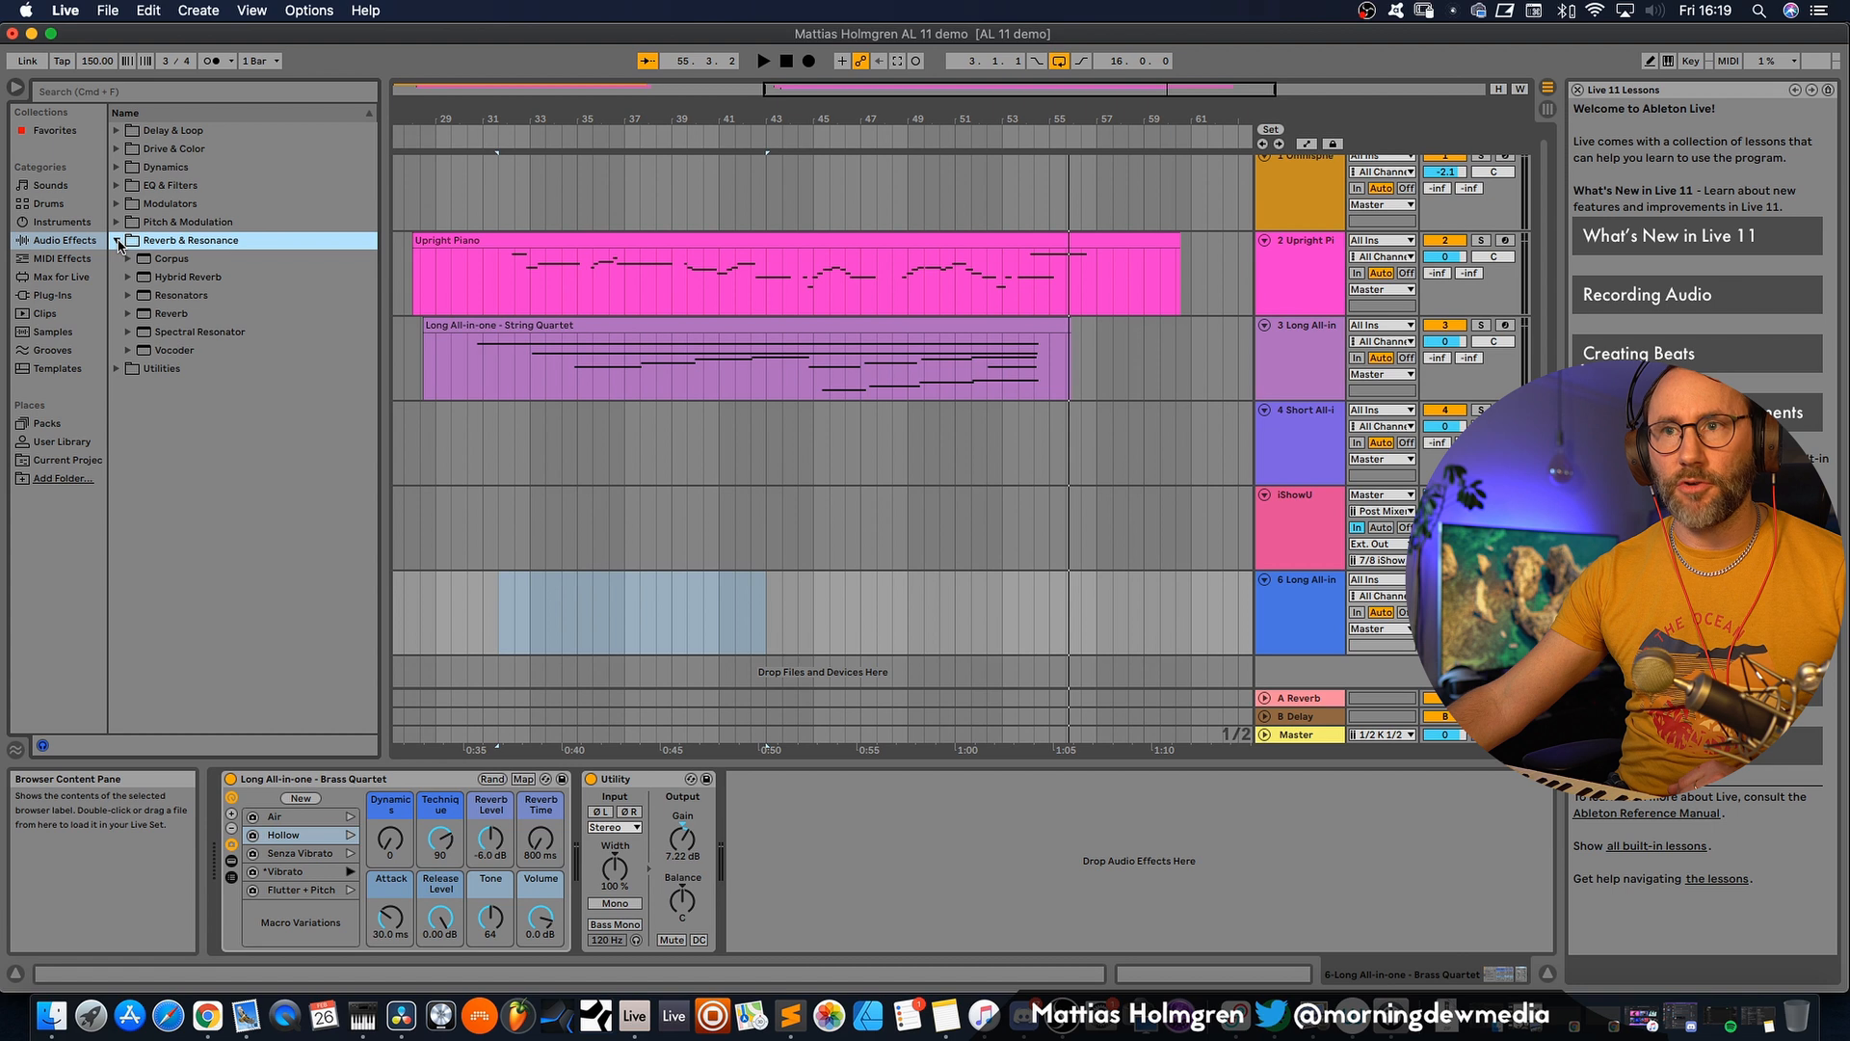
{"action": "left_click", "coordinate": [187, 275]}
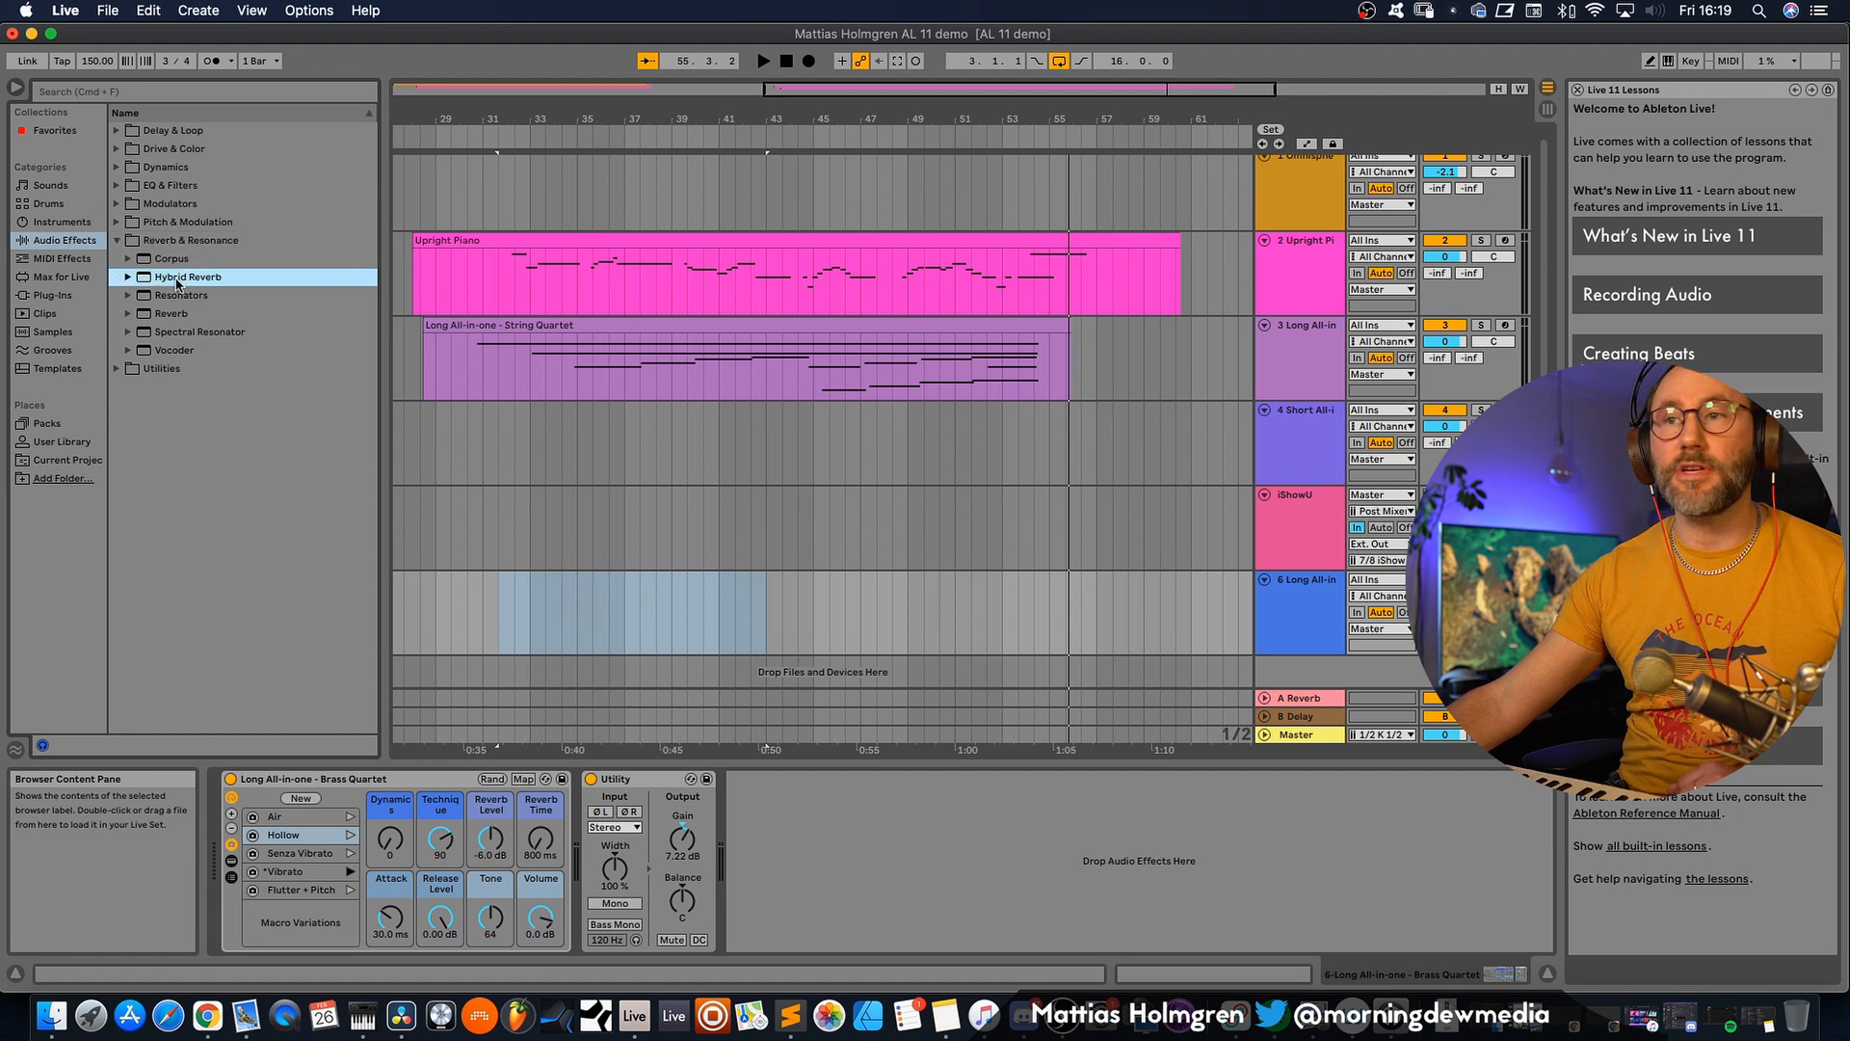
{"action": "double_click", "coordinate": [187, 275]}
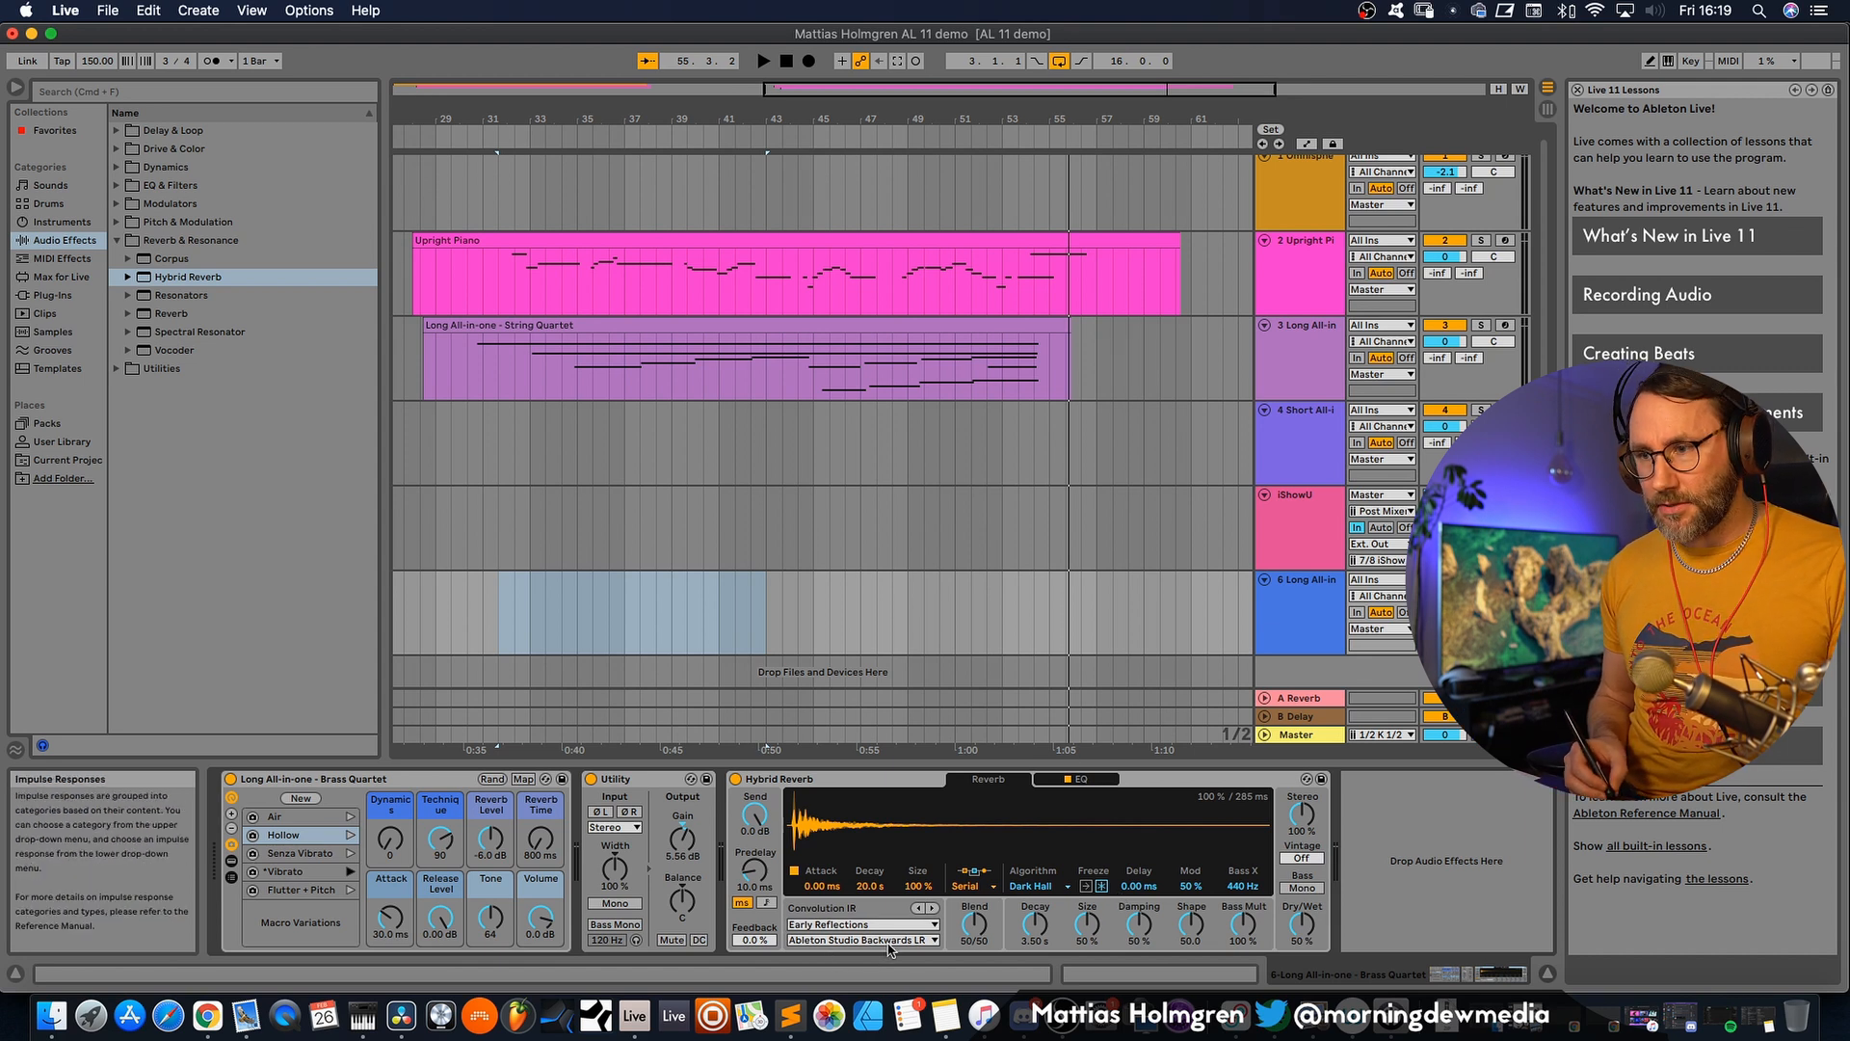
{"action": "mouse_move", "coordinate": [879, 946]}
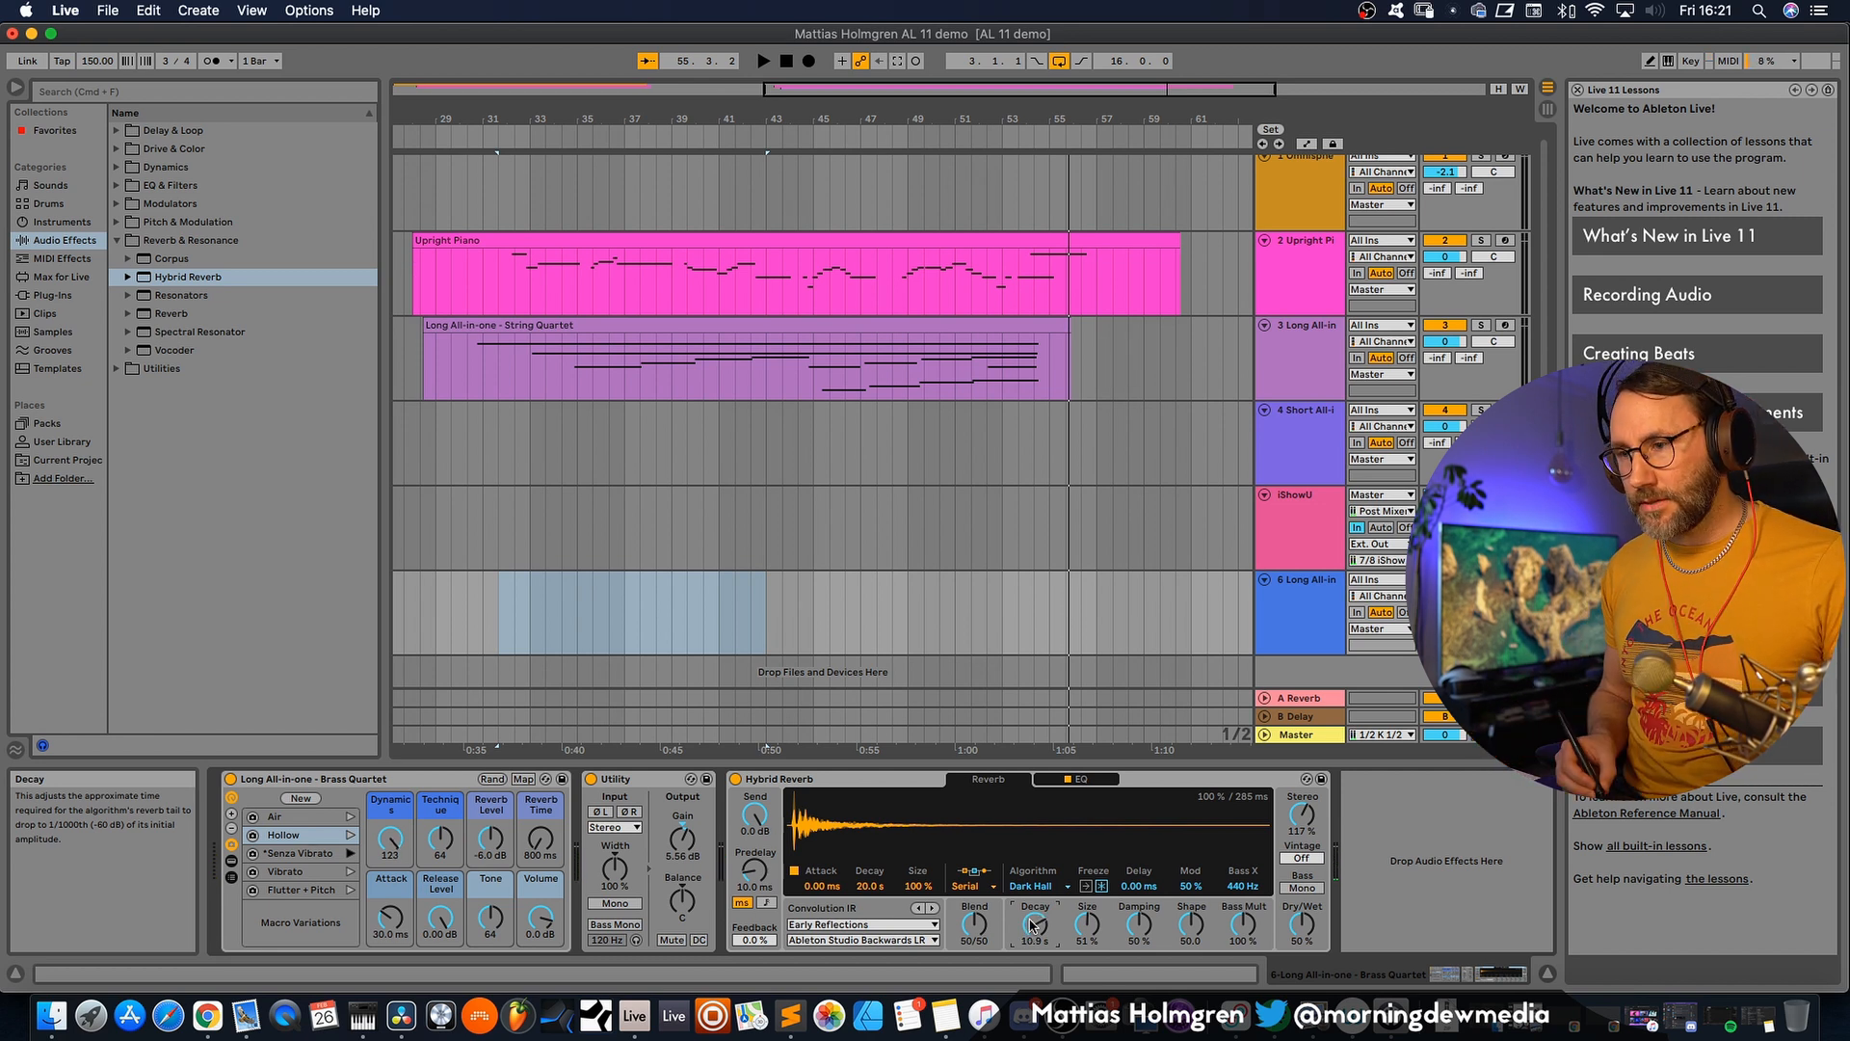
- Show Hybrid Reverb's impulse list, from Ableton Studio Backwards LR to Wood Room
{"action": "left_click", "coordinate": [861, 939]}
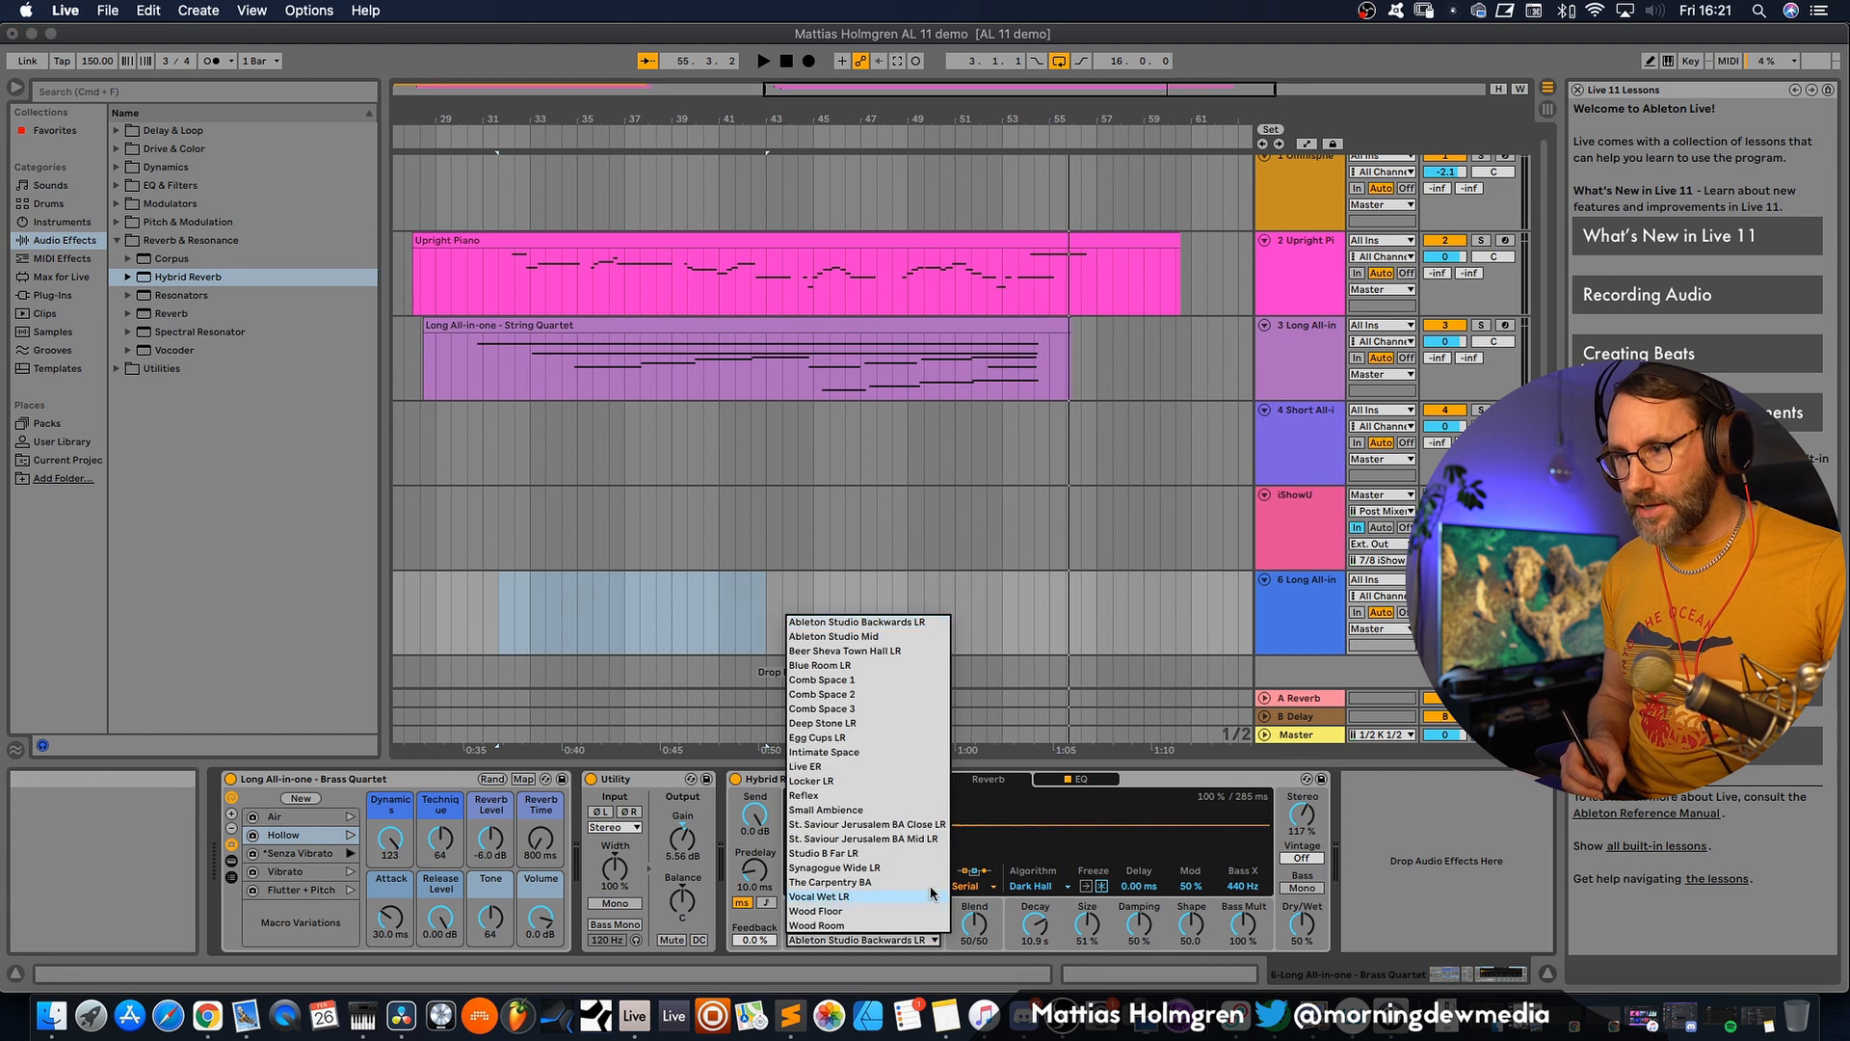
{"action": "mouse_move", "coordinate": [862, 839]}
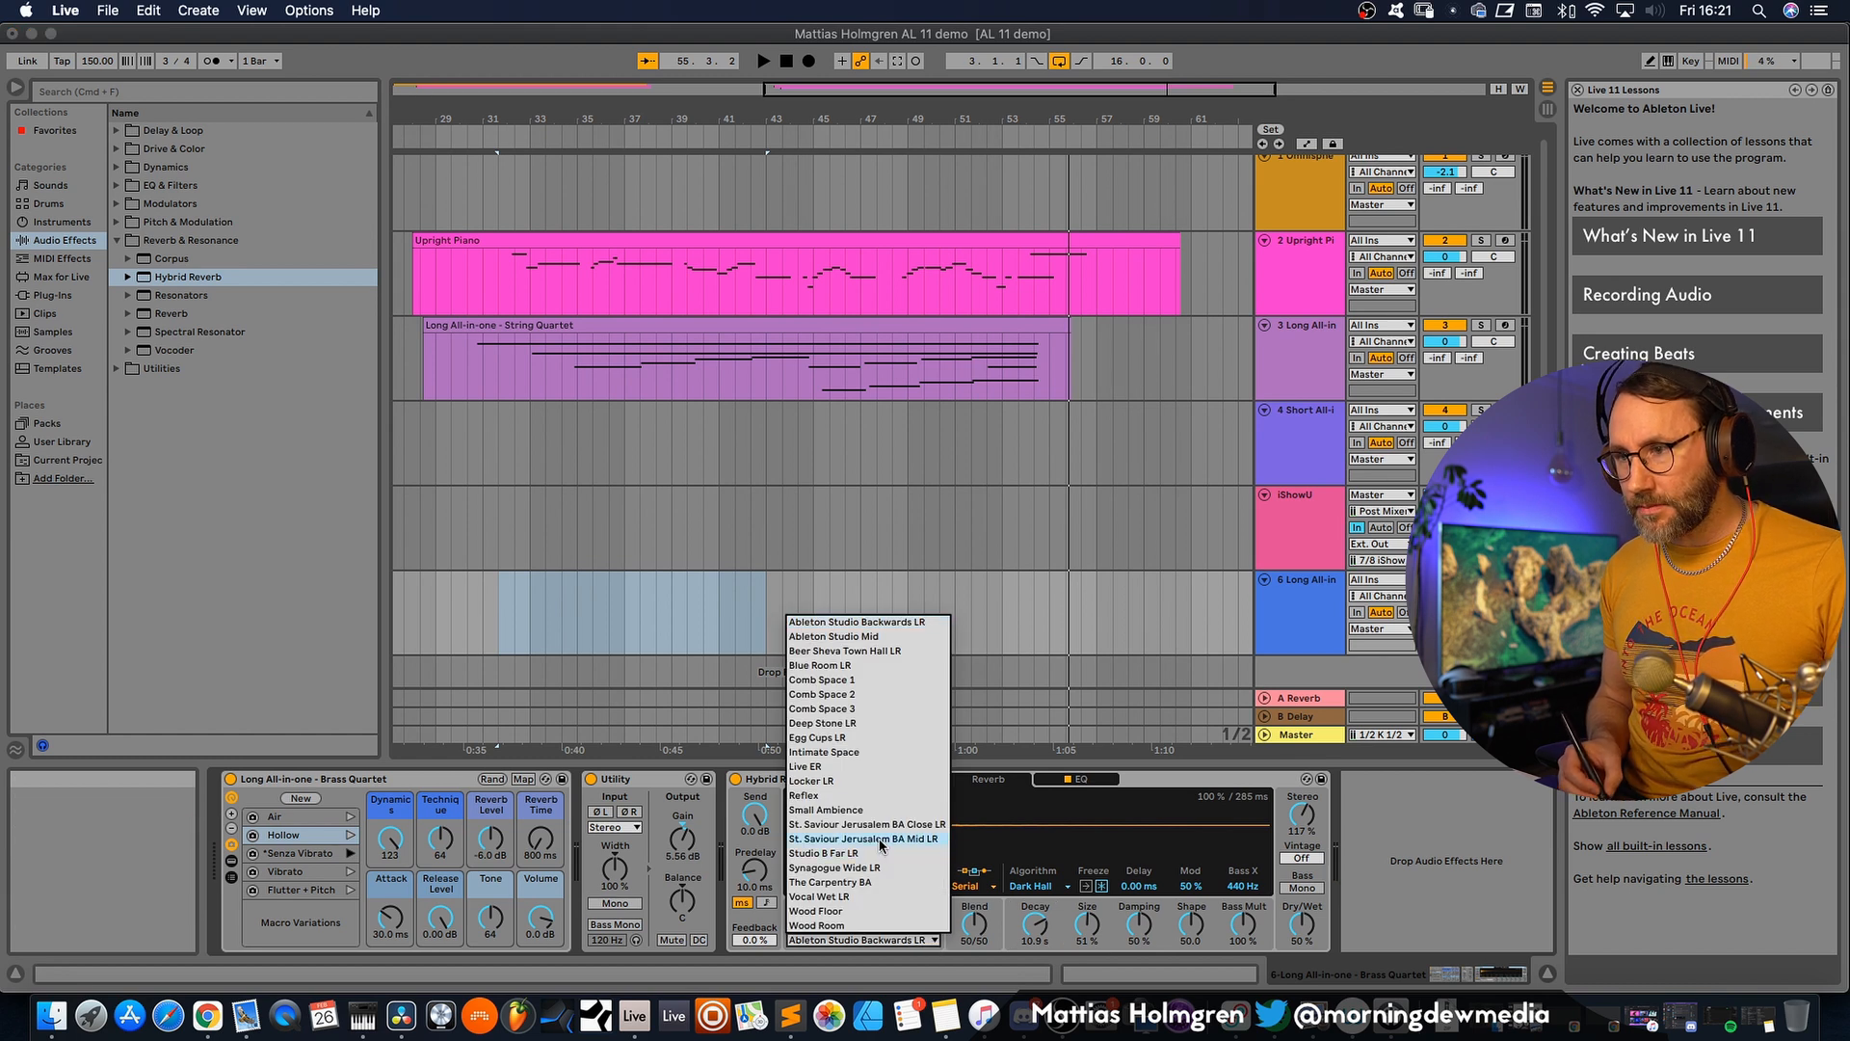